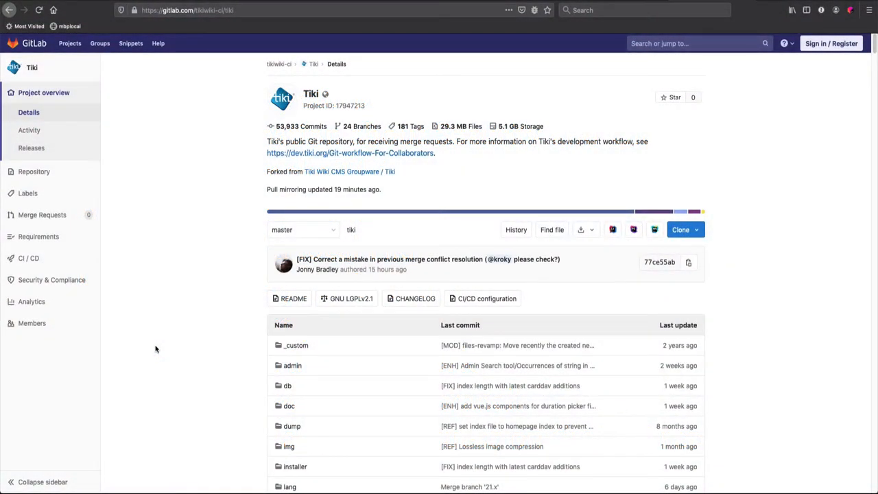
{"action": "mouse_move", "coordinate": [163, 348]}
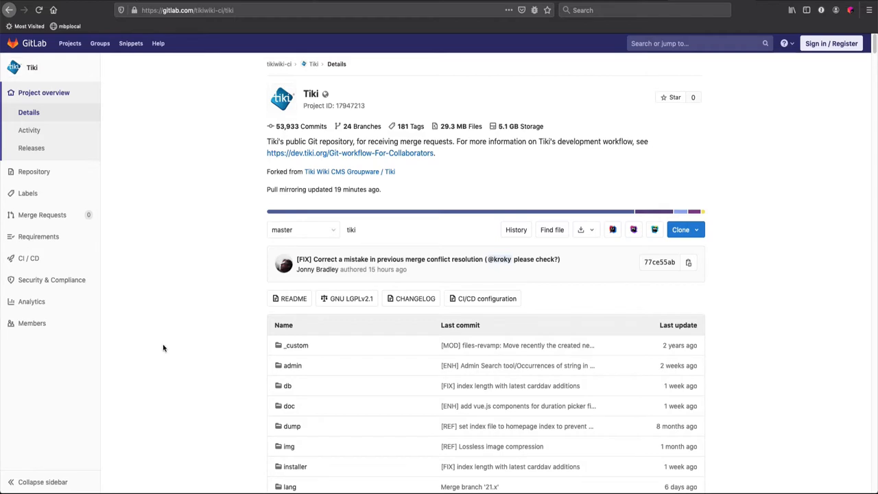
{"action": "mouse_move", "coordinate": [640, 198]}
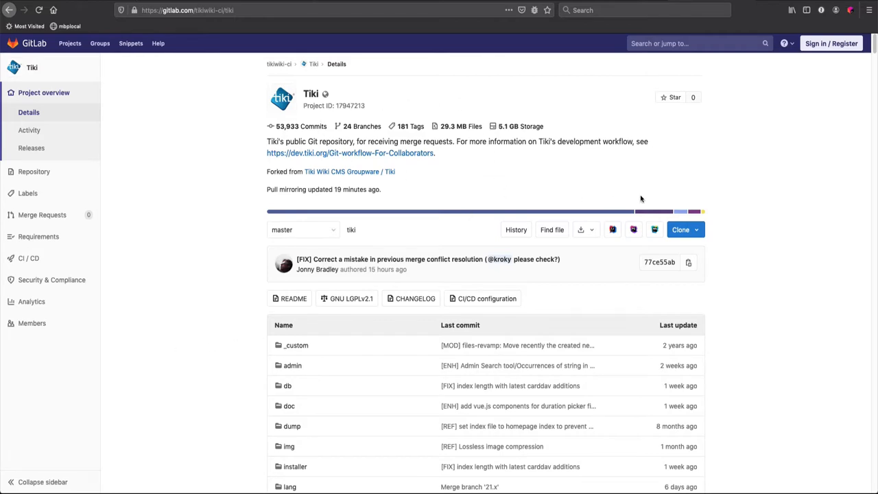
Scroll the Tiki project file listing, then go to the GitLab.com sign-in page.
{"action": "scroll", "scroll_direction": "down", "scroll_amount": 3}
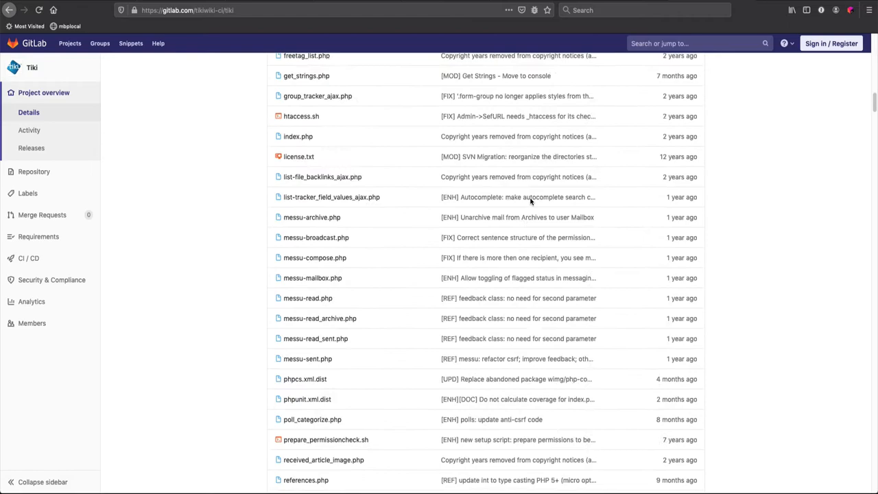
{"action": "scroll", "scroll_direction": "down", "scroll_amount": 3}
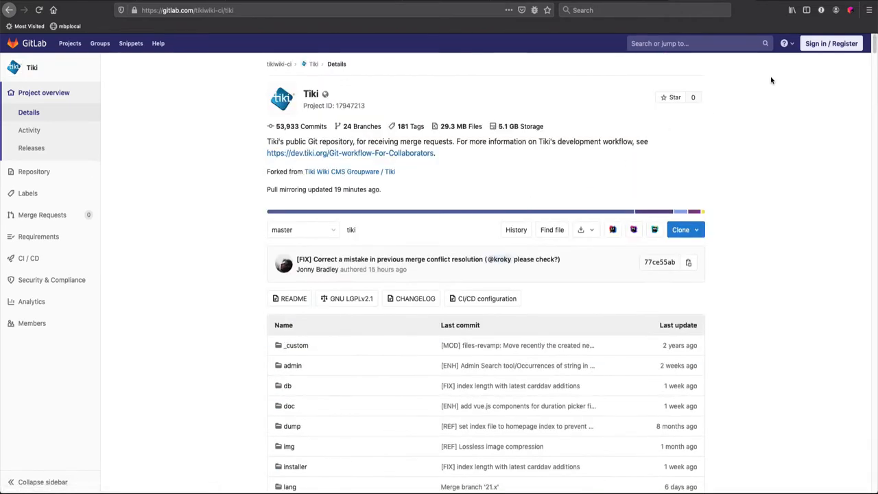
{"action": "left_click", "coordinate": [833, 41]}
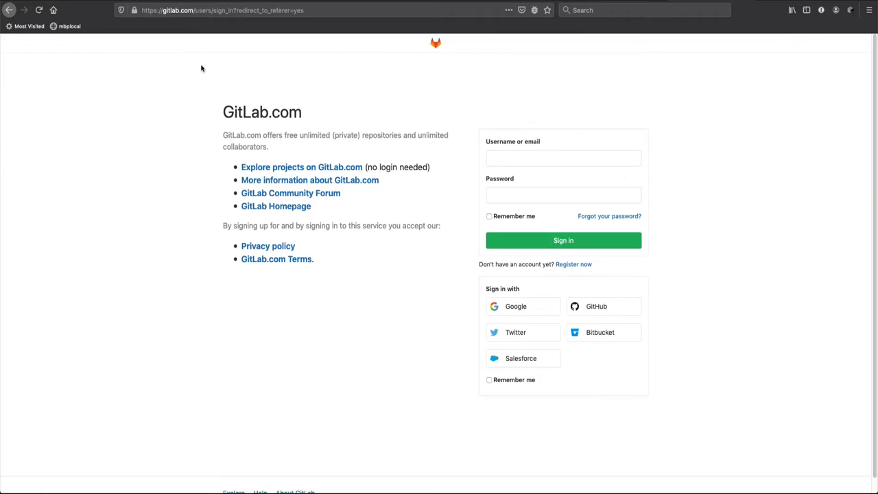
{"action": "mouse_move", "coordinate": [724, 120]}
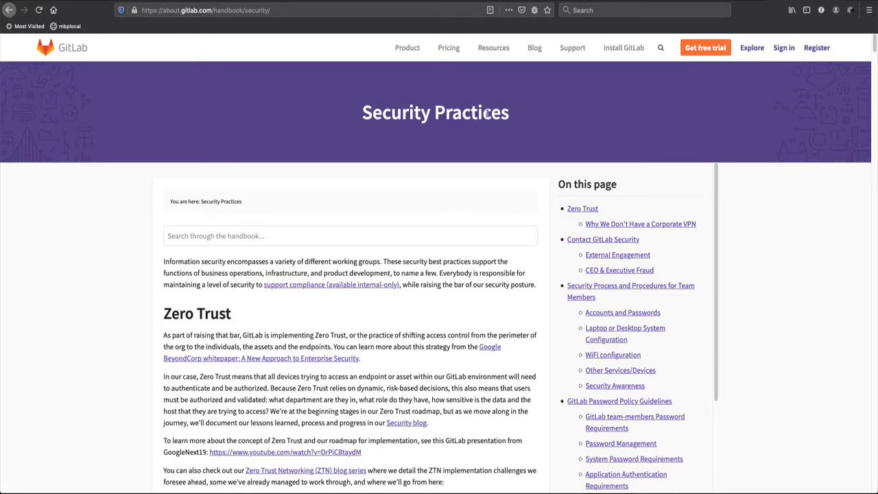
Read down the Security Practices page through Accounts and Passwords, laptop and WiFi configuration.
{"action": "scroll", "scroll_direction": "down", "scroll_amount": 3}
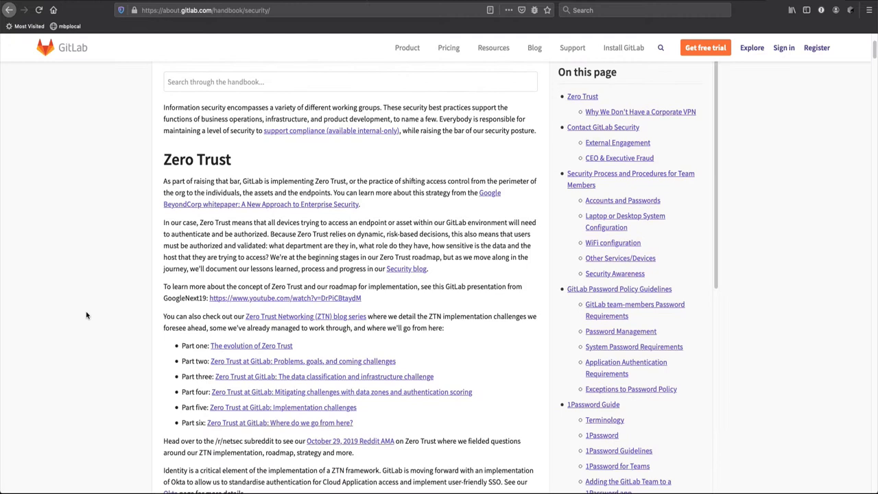
{"action": "scroll", "scroll_direction": "down", "scroll_amount": 3}
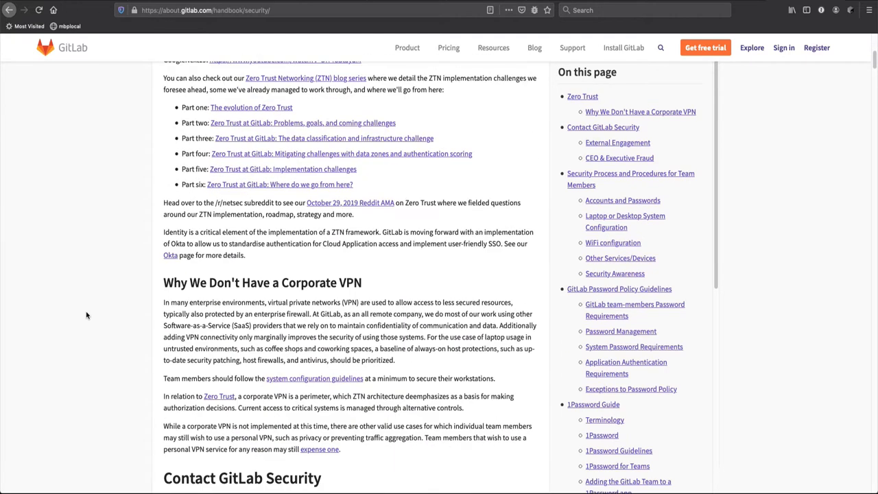
{"action": "scroll", "scroll_direction": "down", "scroll_amount": 3}
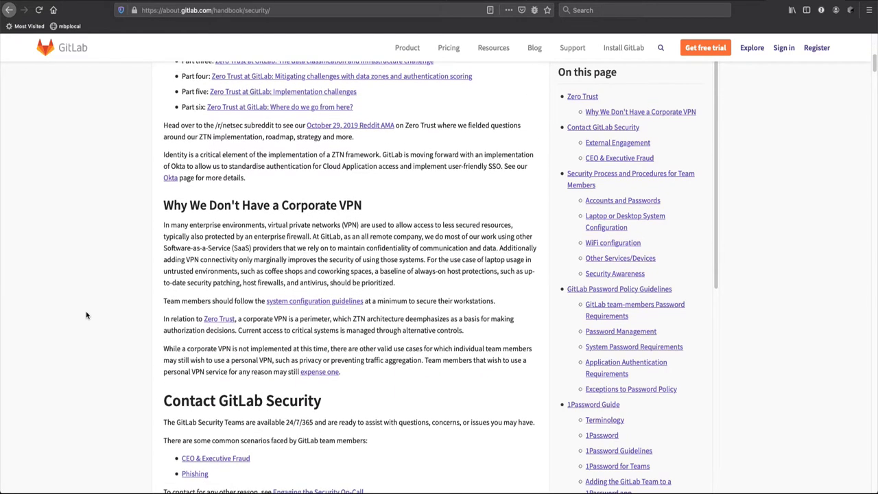
{"action": "scroll", "scroll_direction": "down", "scroll_amount": 3}
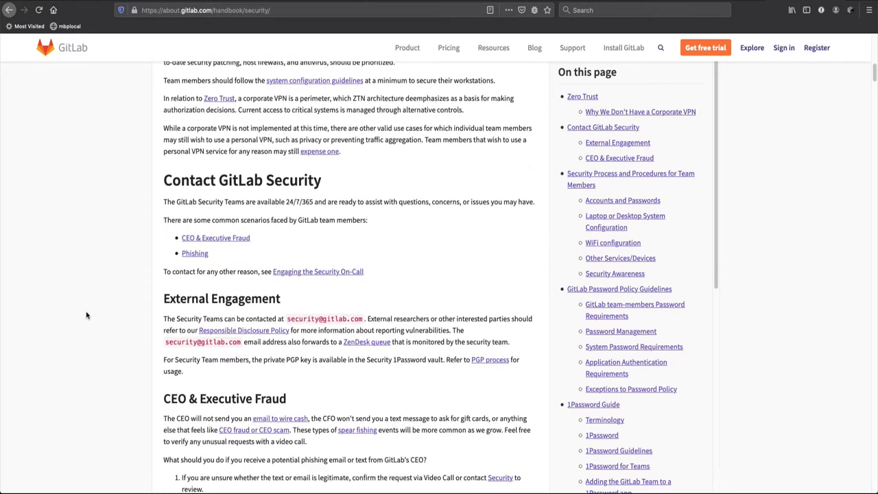
{"action": "scroll", "scroll_direction": "down", "scroll_amount": 3}
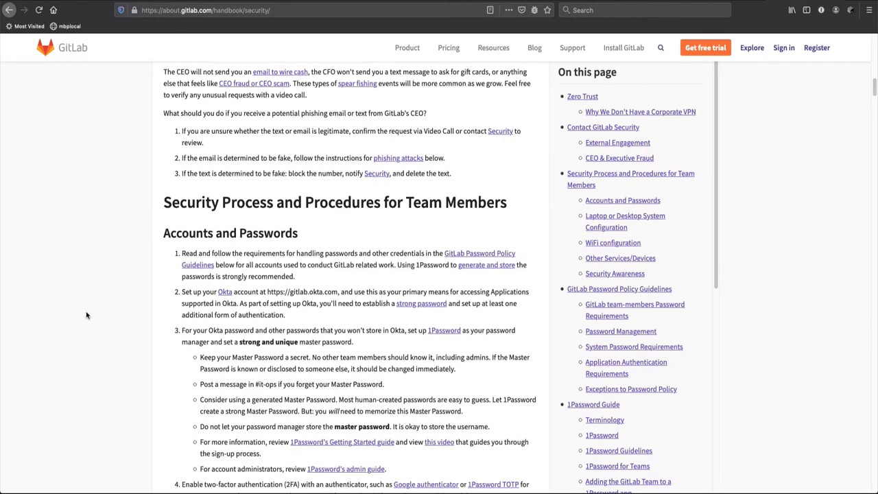
{"action": "scroll", "scroll_direction": "down", "scroll_amount": 3}
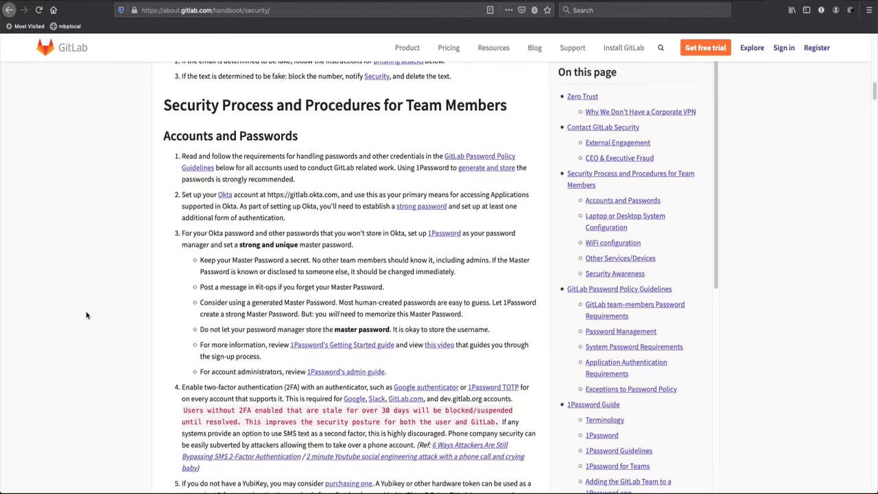
{"action": "scroll", "scroll_direction": "down", "scroll_amount": 3}
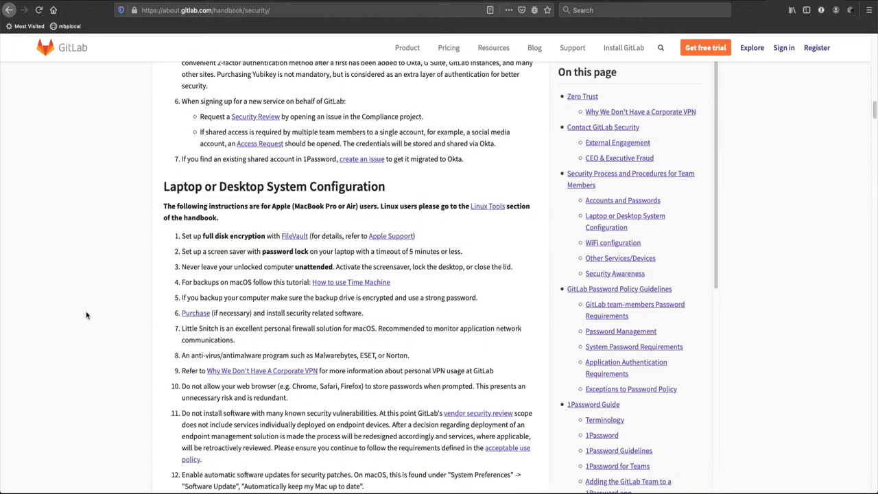
{"action": "scroll", "scroll_direction": "down", "scroll_amount": 3}
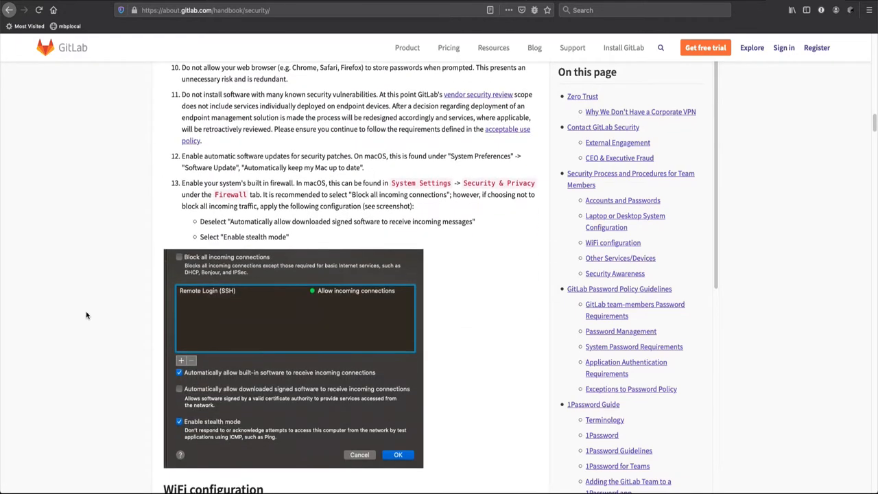
{"action": "scroll", "scroll_direction": "down", "scroll_amount": 3}
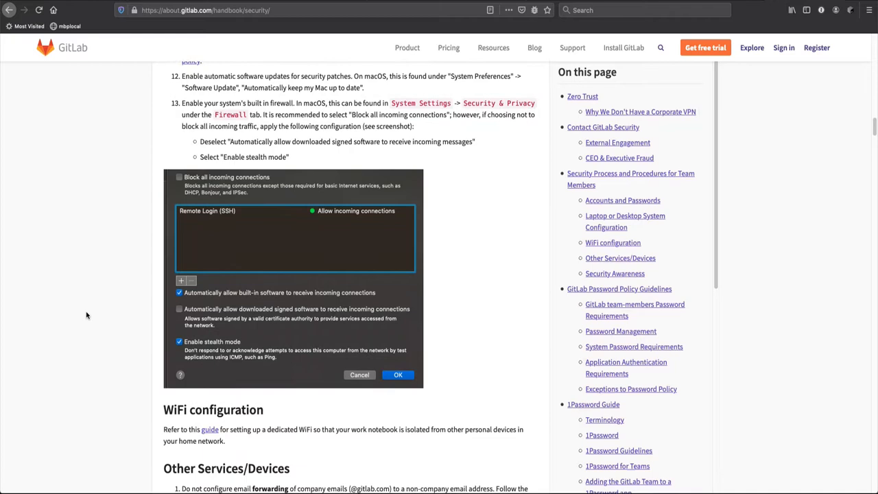
{"action": "mouse_move", "coordinate": [24, 329]}
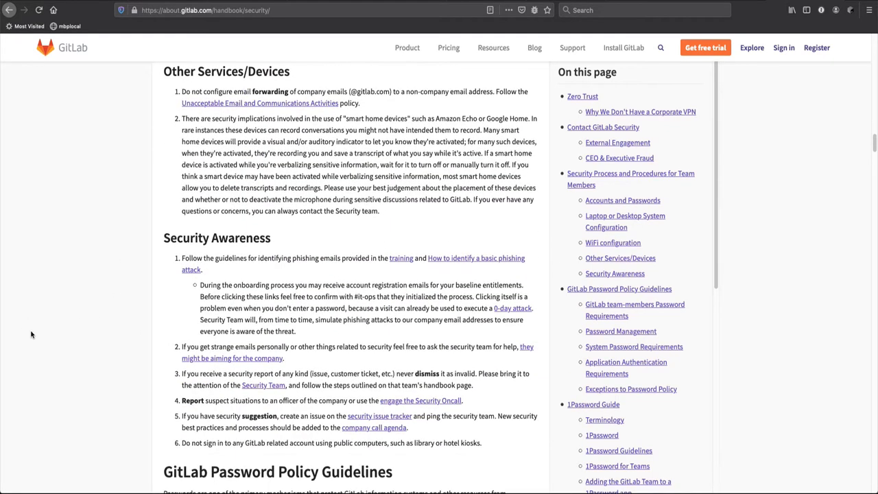
{"action": "mouse_move", "coordinate": [792, 83]}
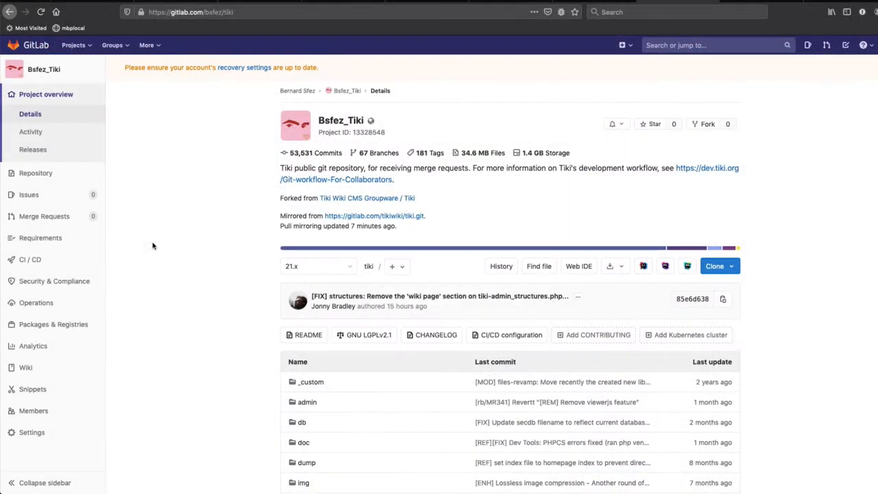
Create a private blank project named 'My new project - tiki'.
{"action": "left_click", "coordinate": [621, 45]}
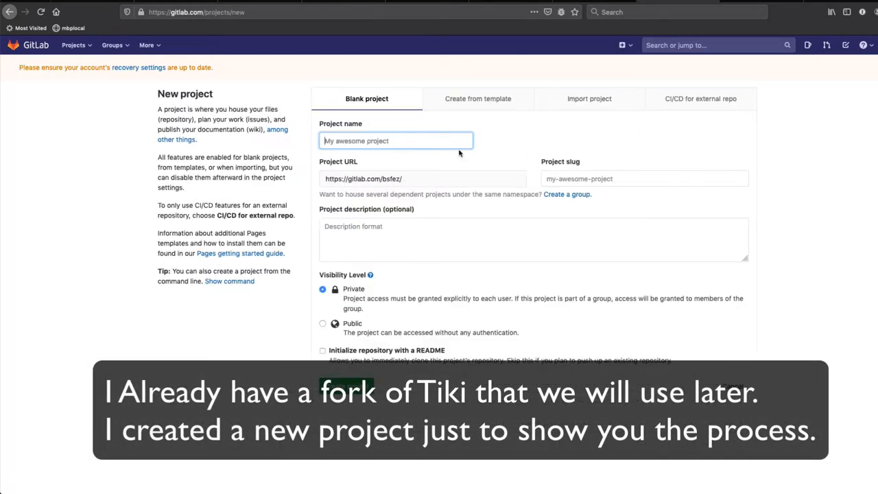
{"action": "type", "text": "My new project -"}
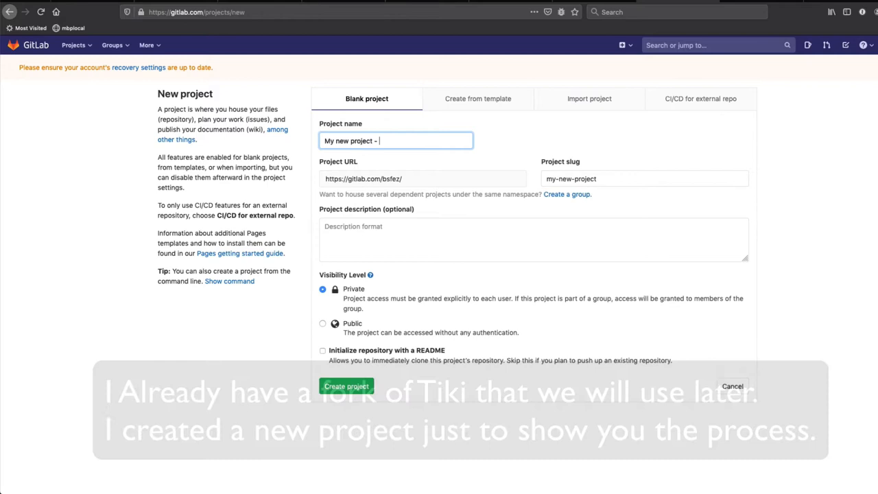
{"action": "type", "text": "tiki"}
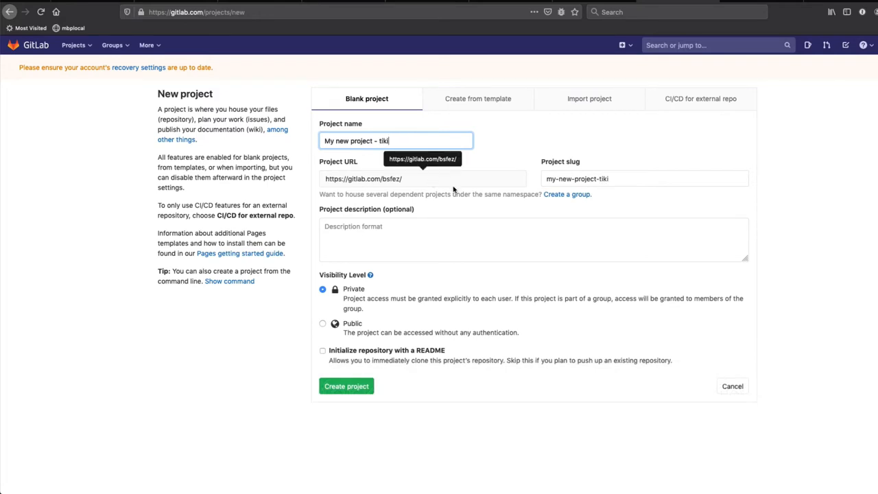
{"action": "mouse_move", "coordinate": [433, 234]}
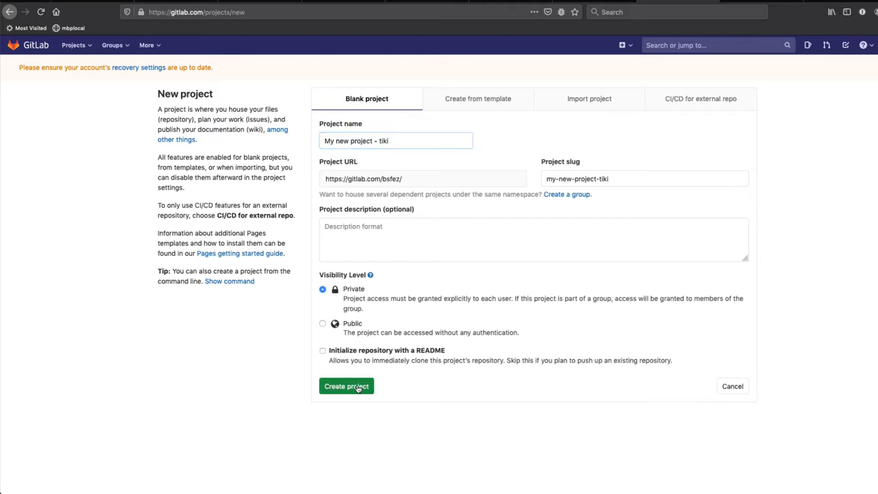
{"action": "left_click", "coordinate": [346, 386]}
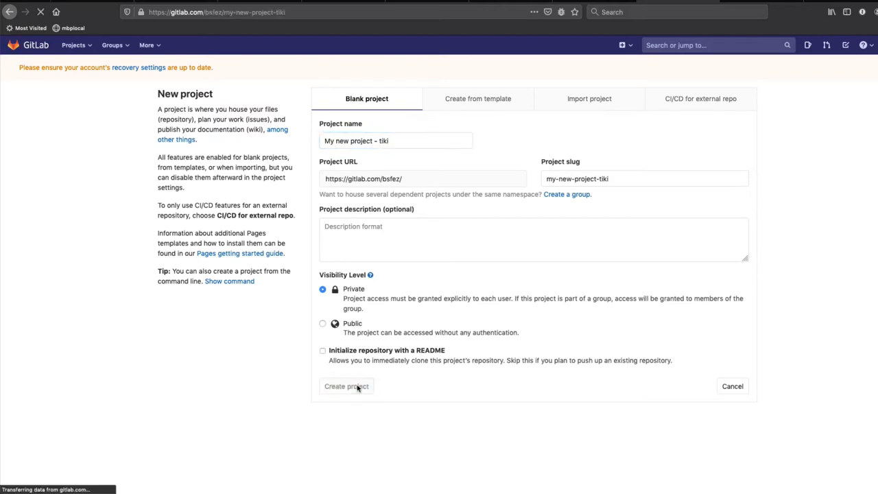
{"action": "left_click", "coordinate": [346, 386]}
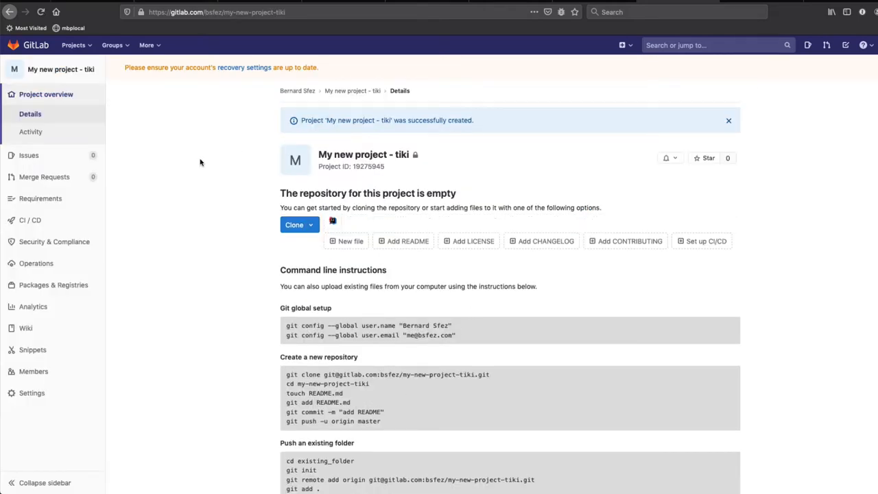
Add a pull mirror of tikiwiki tiki.git that overwrites diverged branches, then return to the overview.
{"action": "left_click", "coordinate": [32, 392]}
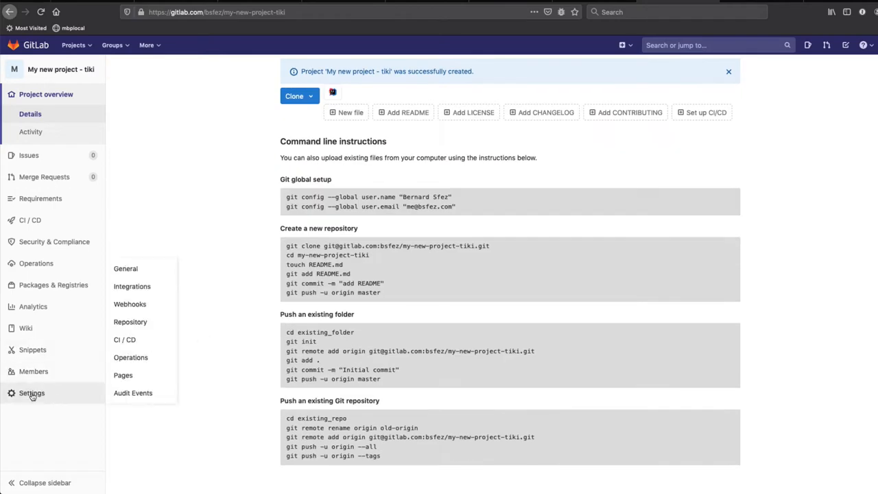
{"action": "left_click", "coordinate": [130, 322]}
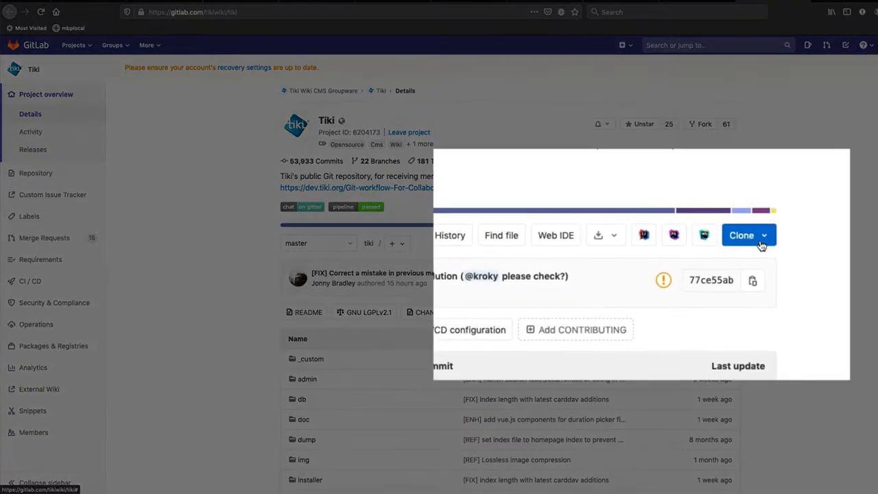
{"action": "left_click", "coordinate": [743, 235]}
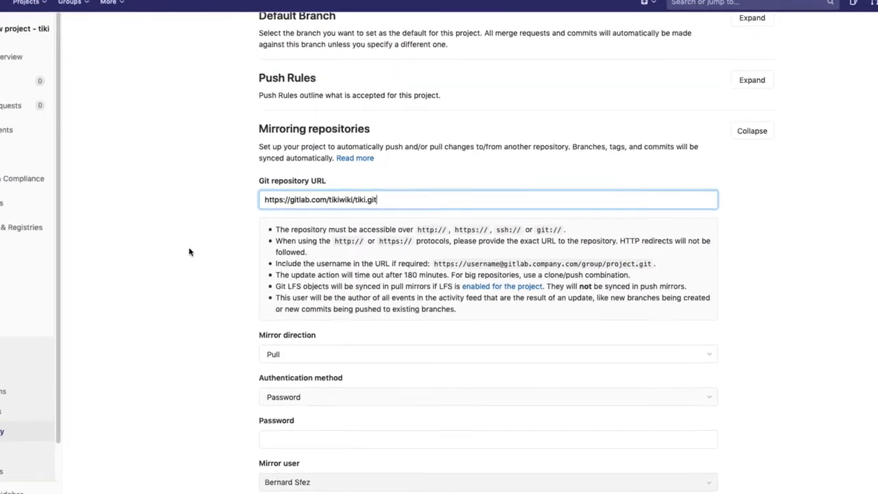
{"action": "scroll", "scroll_direction": "down", "scroll_amount": 3}
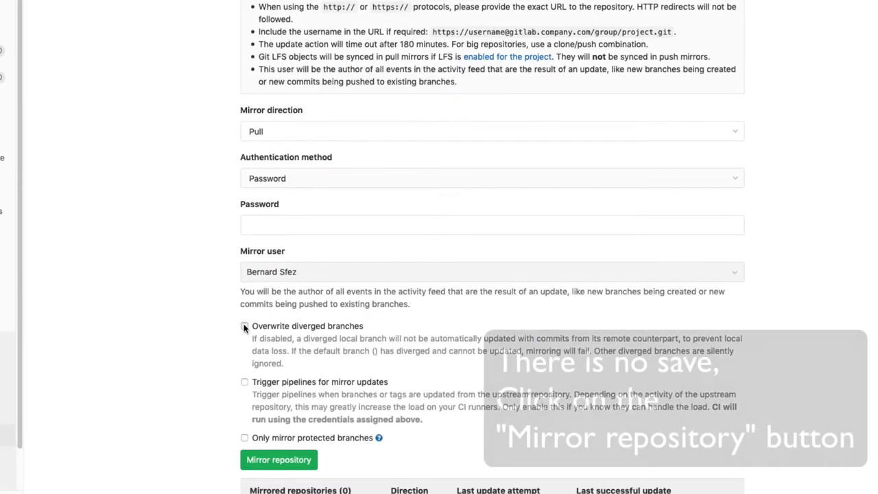
{"action": "left_click", "coordinate": [245, 327]}
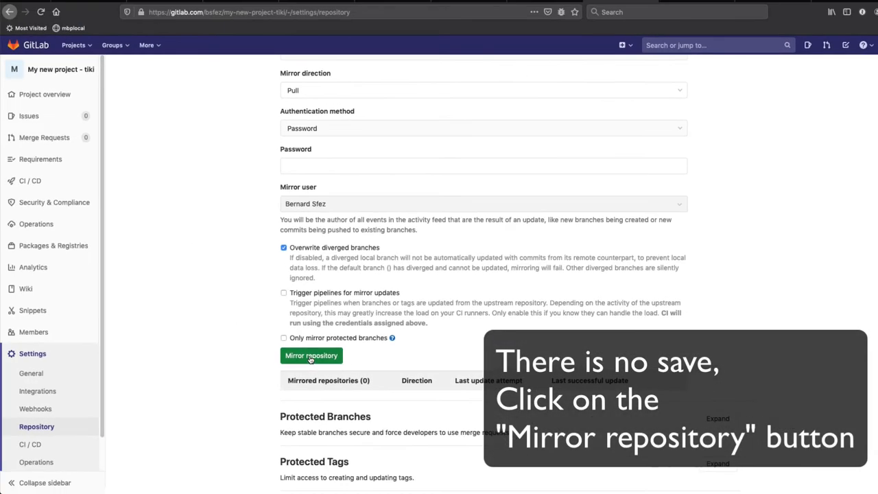
{"action": "left_click", "coordinate": [311, 355]}
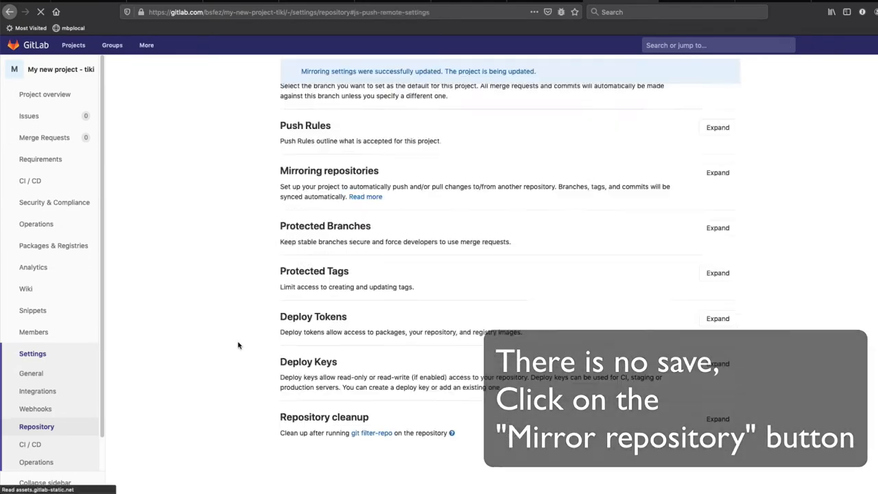
{"action": "left_click", "coordinate": [311, 202]}
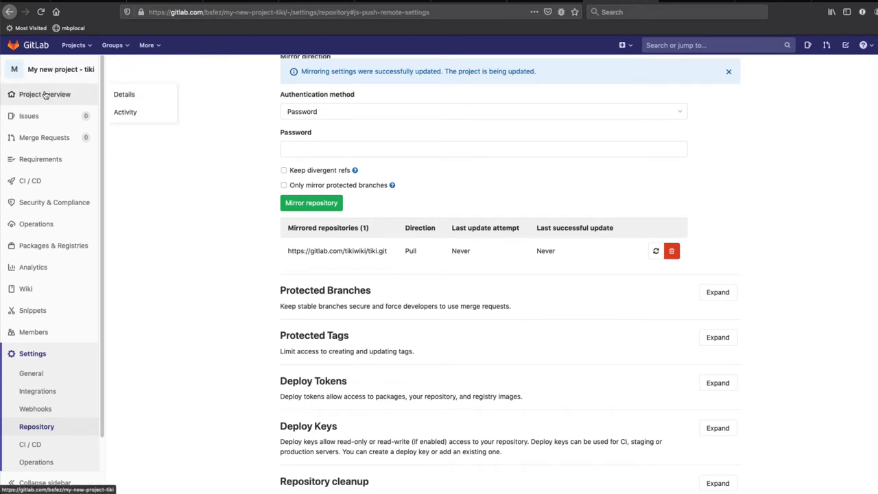
{"action": "left_click", "coordinate": [44, 94]}
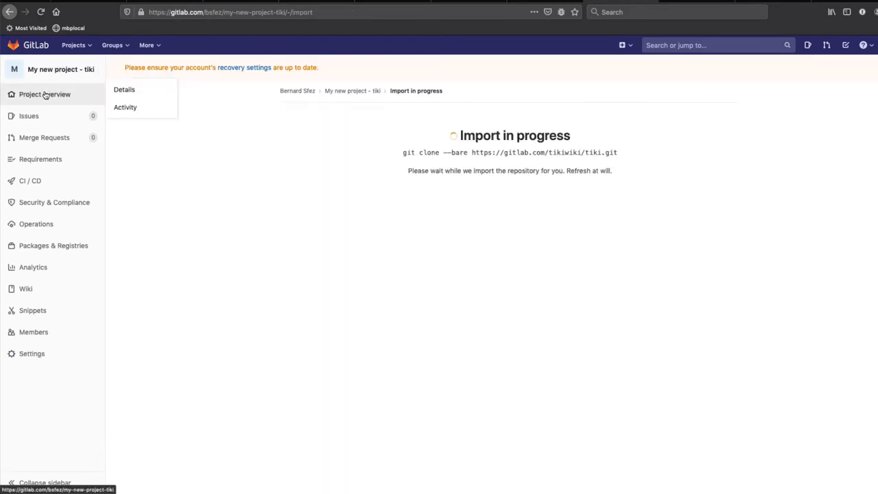
{"action": "mouse_move", "coordinate": [779, 215]}
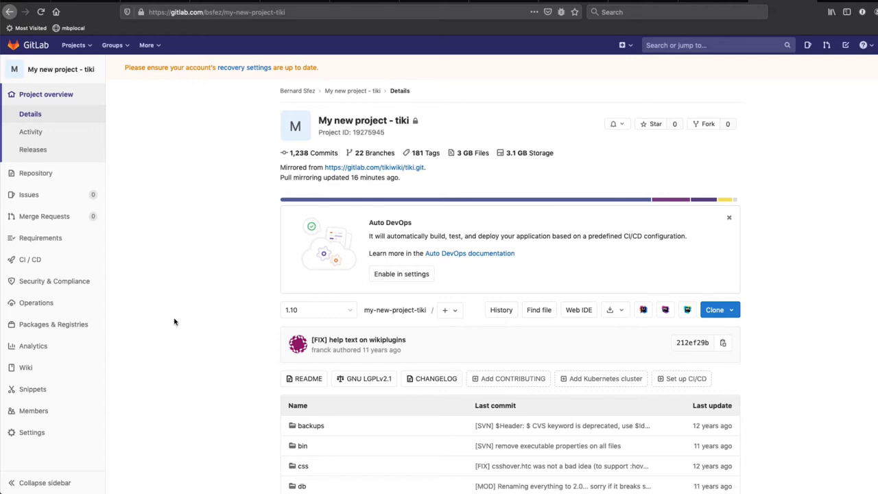
Set the project's default branch to 21.x under Repository settings.
{"action": "scroll", "scroll_direction": "down", "scroll_amount": 3}
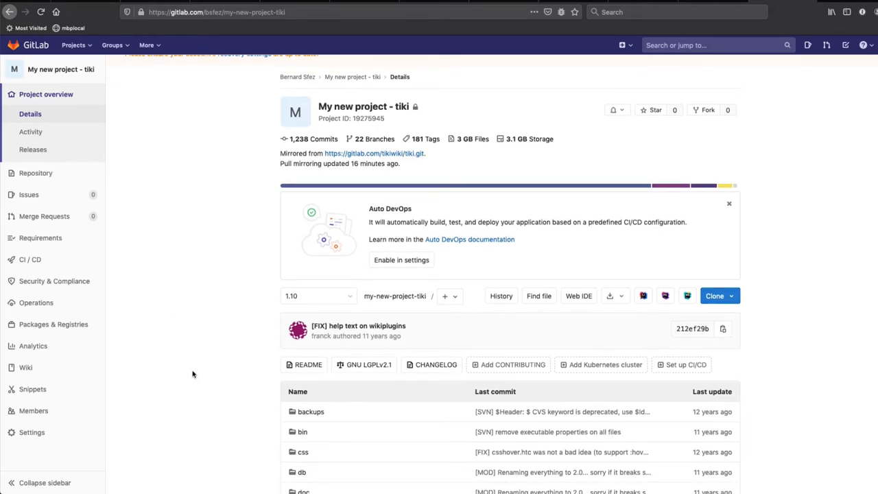
{"action": "mouse_move", "coordinate": [131, 437]}
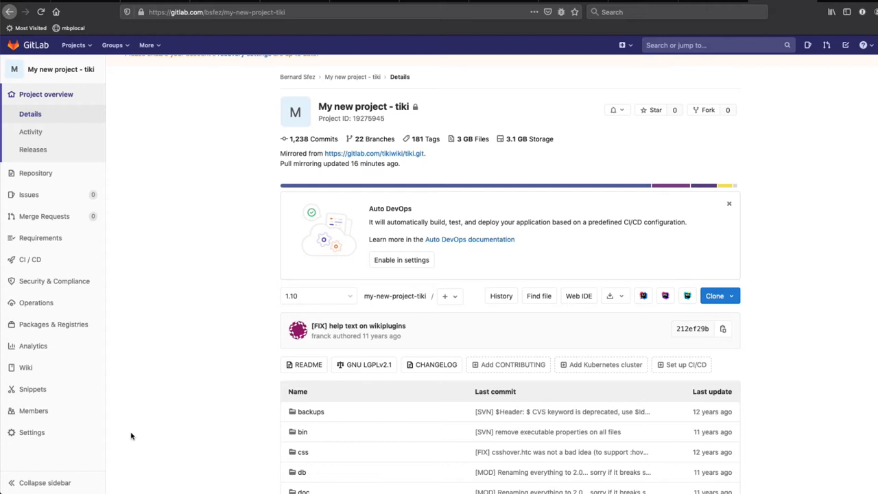
{"action": "left_click", "coordinate": [30, 432]}
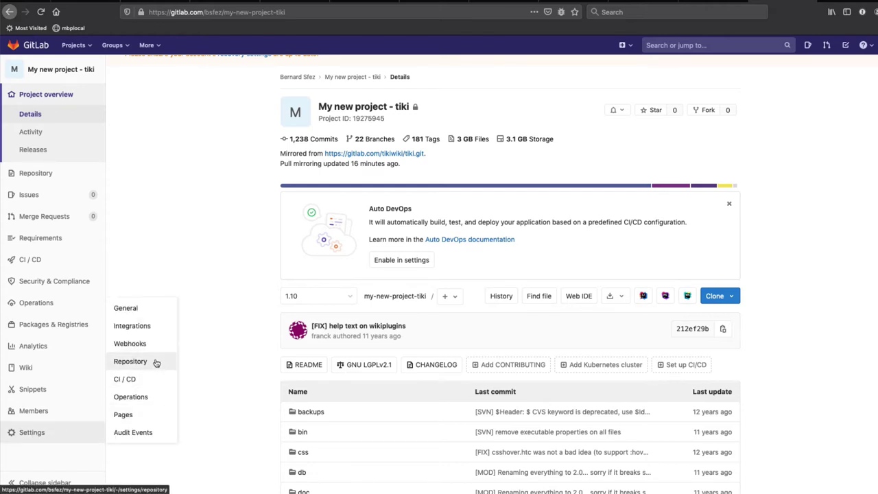
{"action": "left_click", "coordinate": [130, 361]}
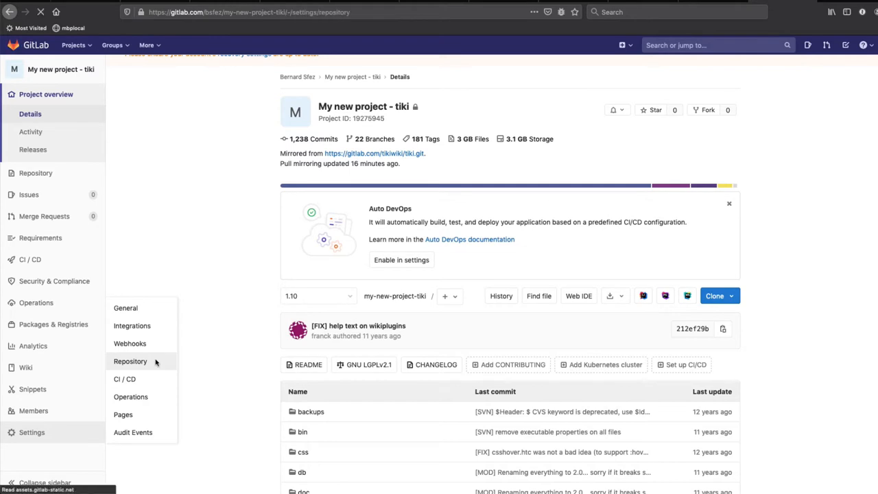
{"action": "left_click", "coordinate": [130, 361]}
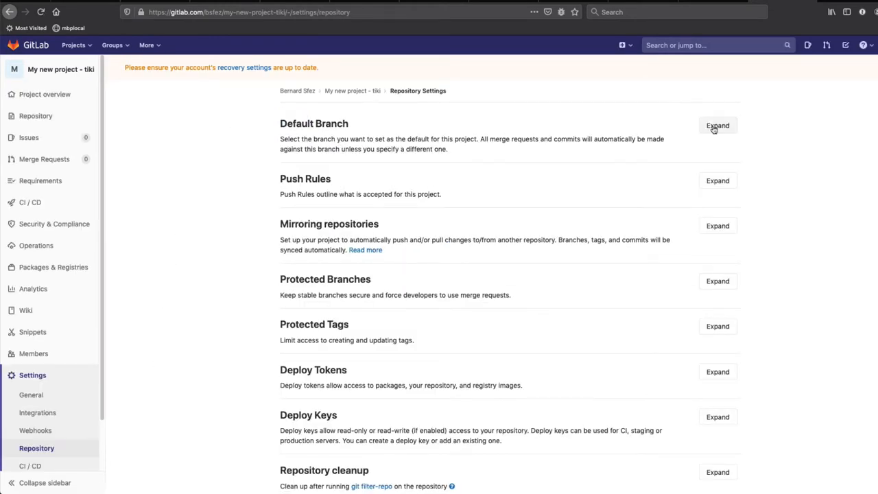
{"action": "left_click", "coordinate": [717, 126]}
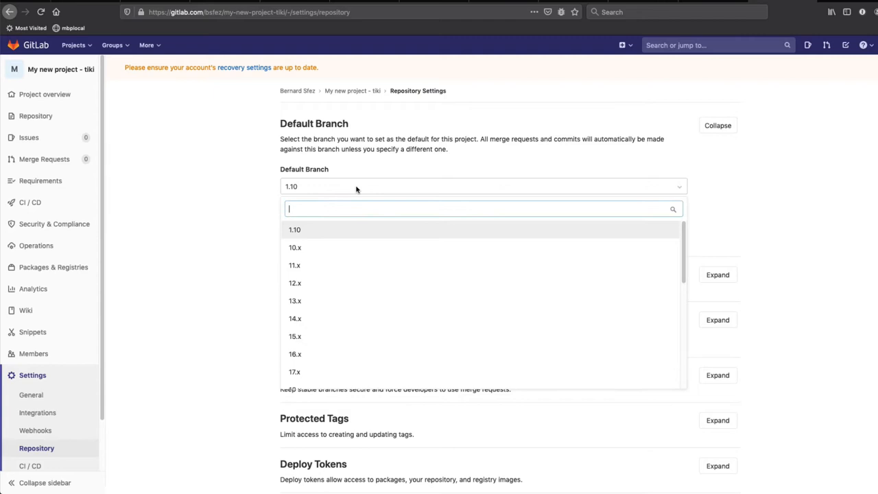
{"action": "type", "text": "21"}
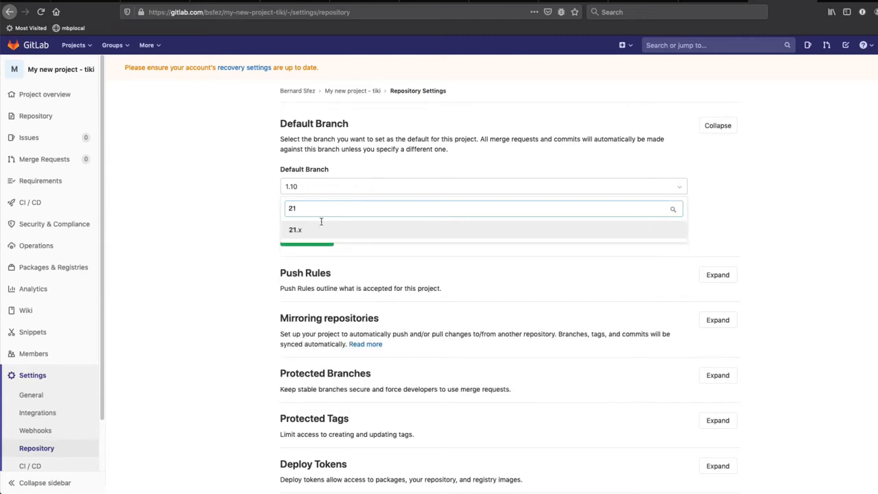
{"action": "left_click", "coordinate": [295, 230]}
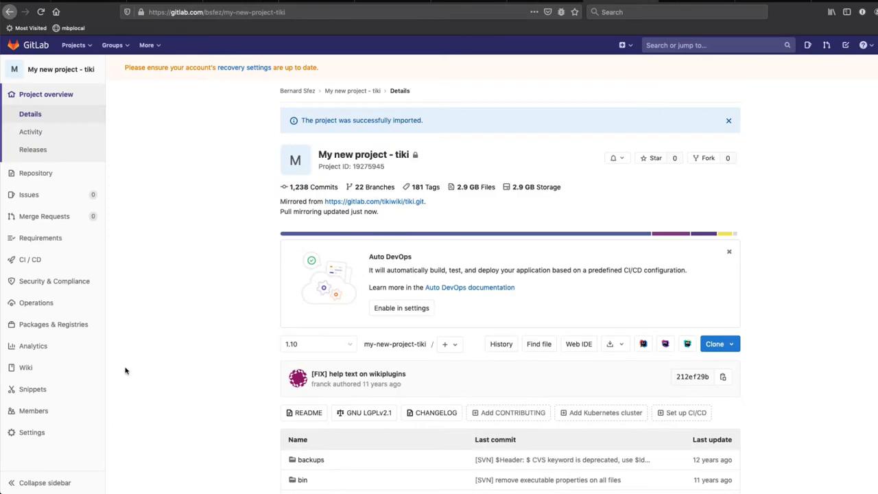
{"action": "scroll", "scroll_direction": "down", "scroll_amount": 3}
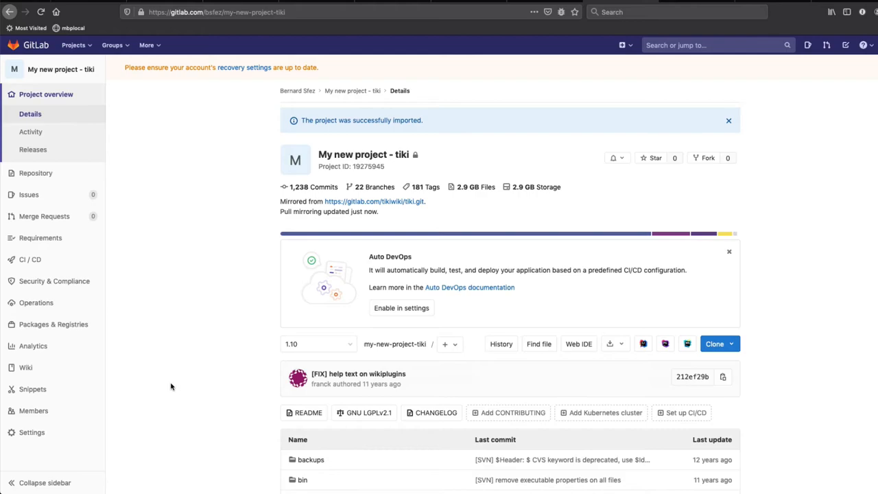
{"action": "left_click", "coordinate": [719, 342]}
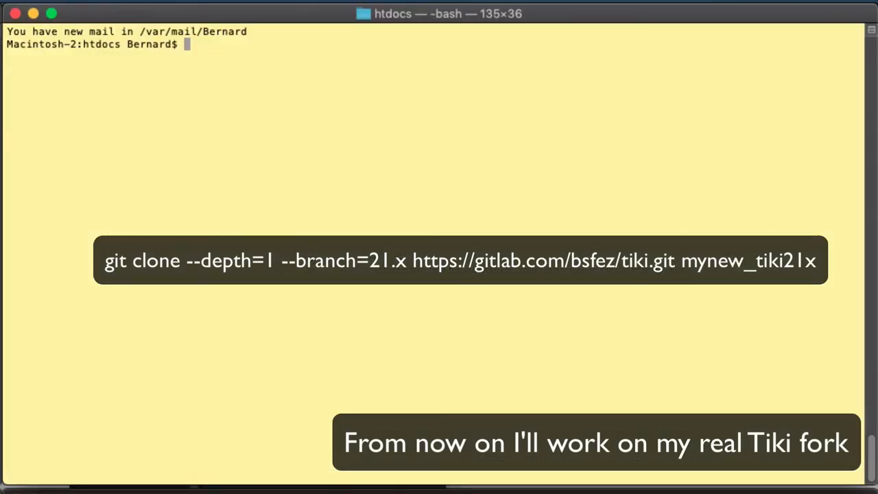
Shallow-clone the bsfez/tiki.git 21.x branch into the mynew_tiki21x folder.
{"action": "type", "text": "git clone --depth=1 --branch=21.x https://gitlab.com/bsfez/tiki.git mynew_tiki21x"}
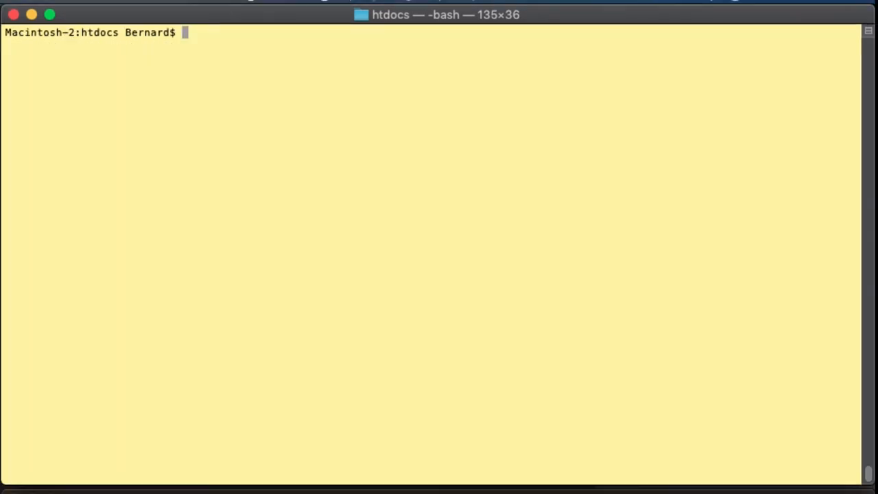
Enter the mynew_tiki21x folder and list all local and remote branches.
{"action": "type", "text": "cd"}
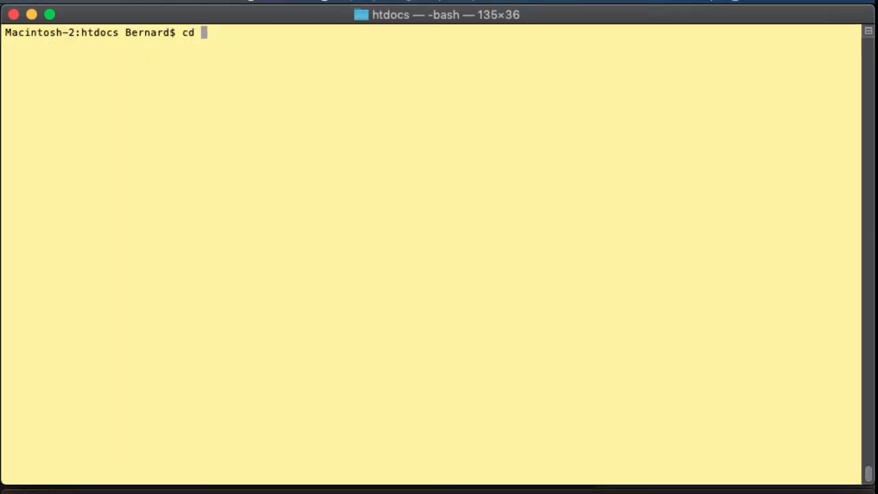
{"action": "type", "text": "mynew_tiki21x/"}
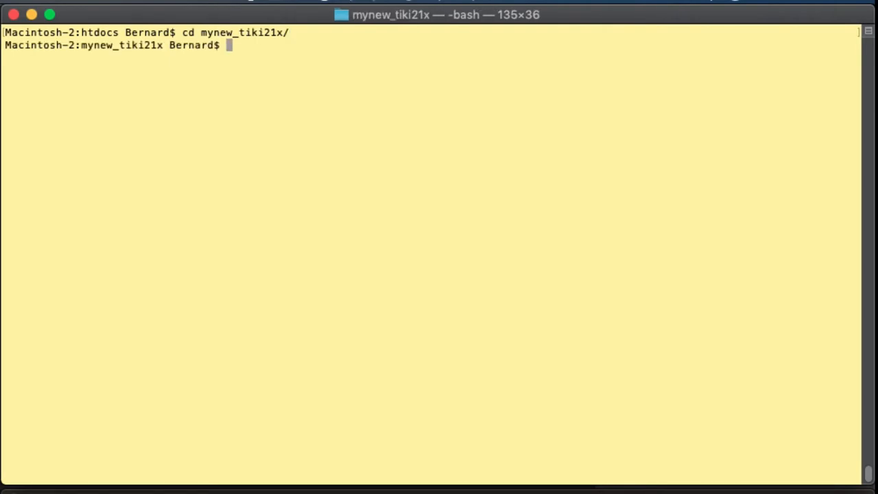
{"action": "type", "text": "git bran"}
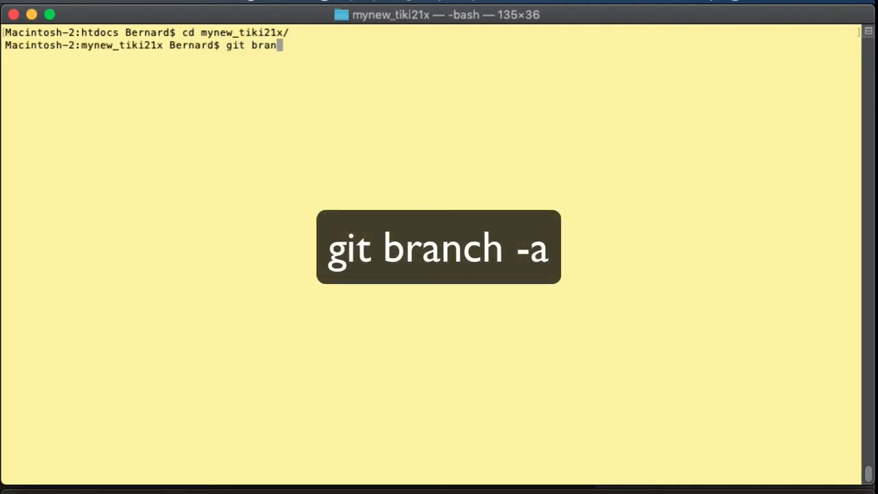
{"action": "key", "text": "Enter"}
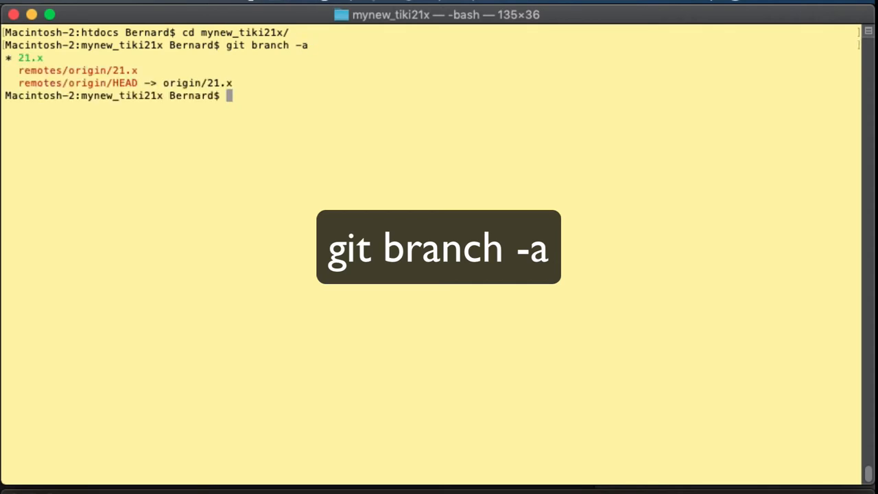
Create and check out the french-translation branch, then list branches again to confirm.
{"action": "type", "text": "git ch"}
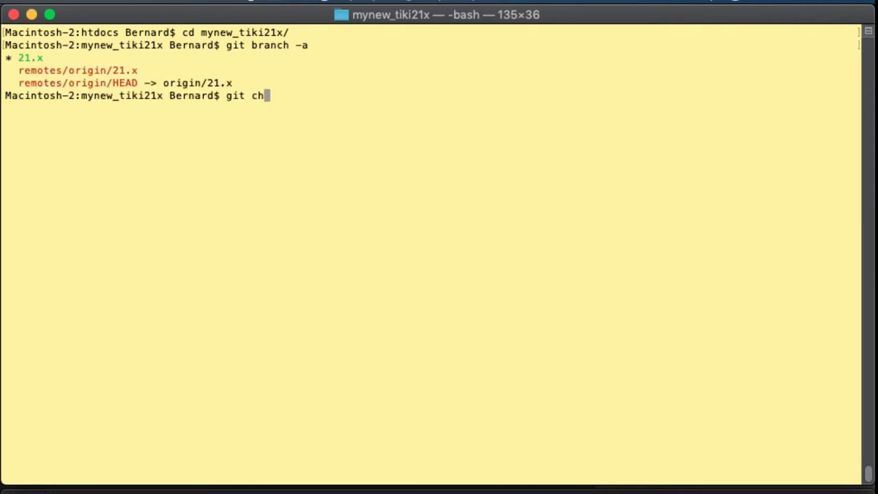
{"action": "type", "text": "eckout"}
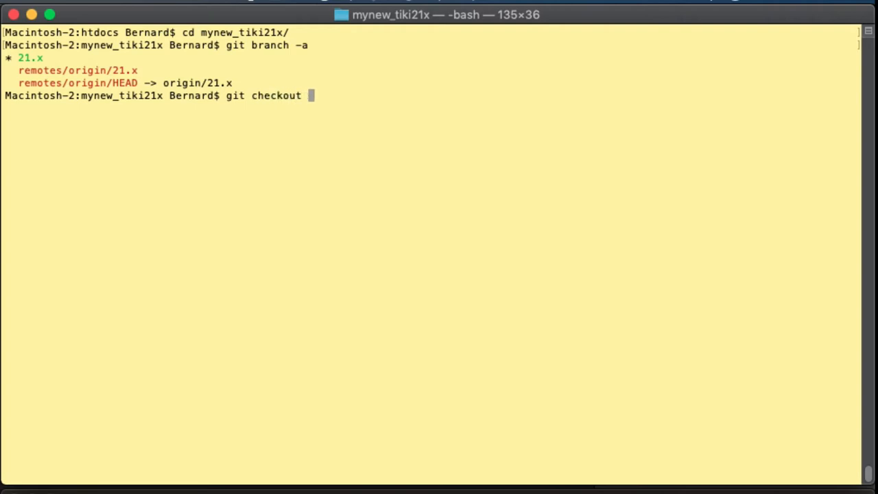
{"action": "type", "text": "-b f"}
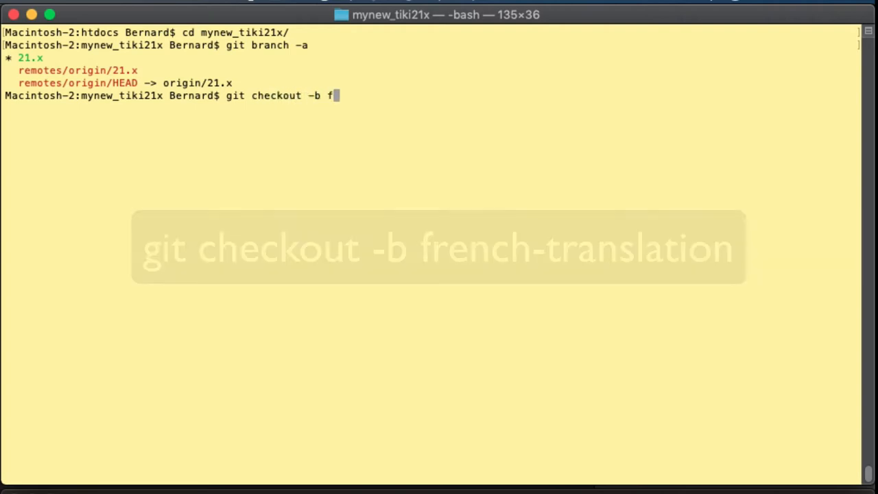
{"action": "type", "text": "rench-tr"}
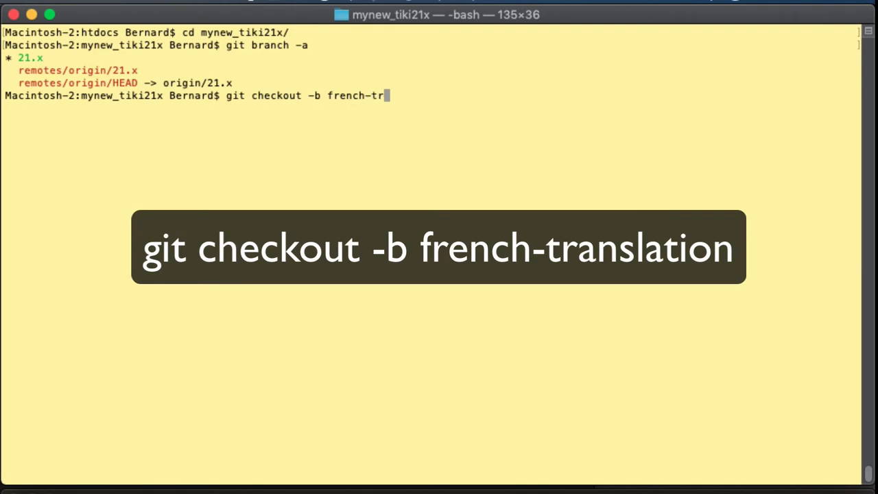
{"action": "type", "text": "anslation"}
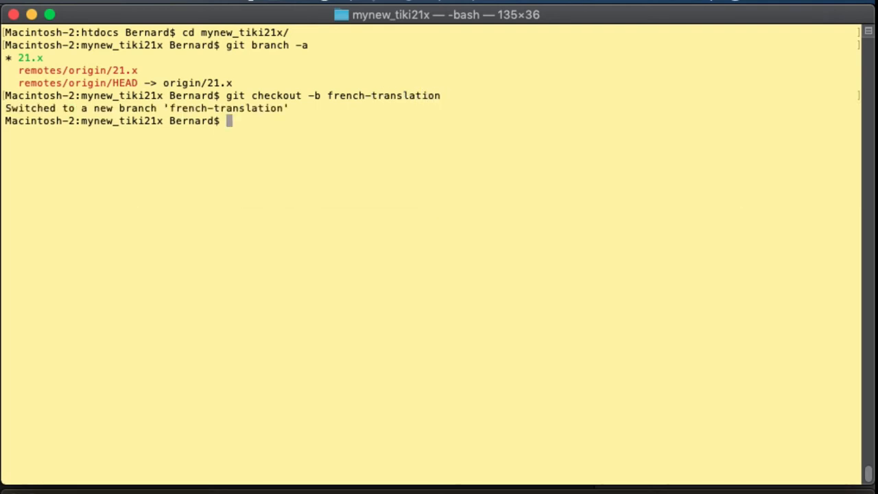
{"action": "type", "text": "git branch -a"}
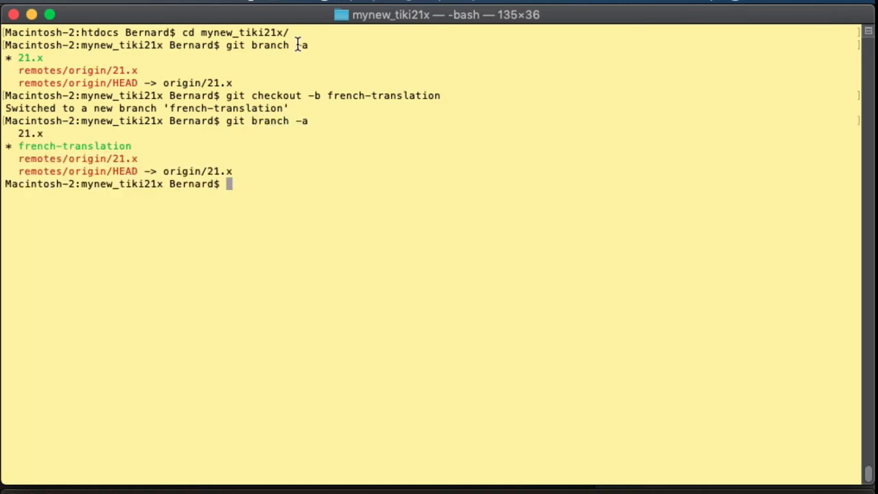
{"action": "double_click", "coordinate": [65, 145]}
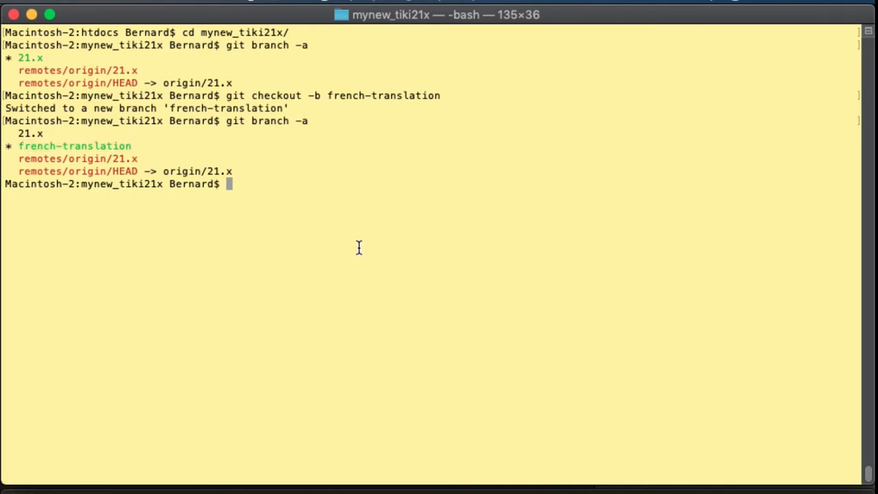
Run git pull --rebase on french-translation, then type nano lang/fr/language.php.
{"action": "type", "text": "git p"}
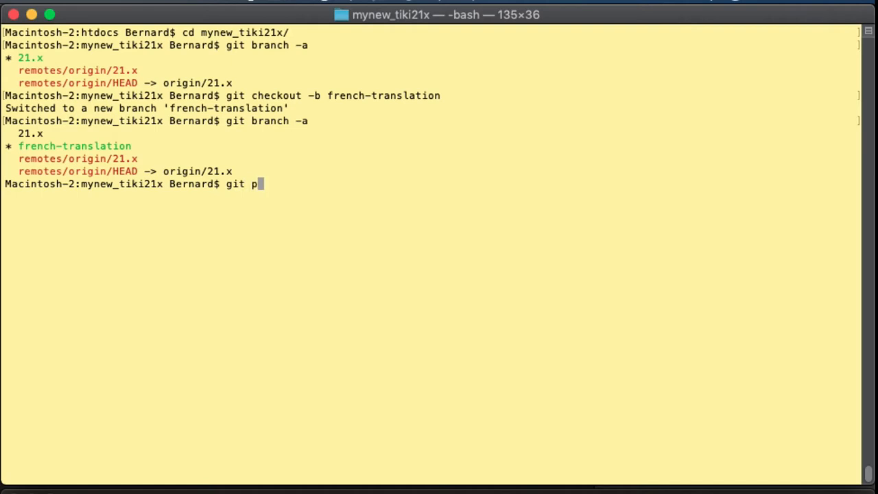
{"action": "type", "text": "ull --rebase"}
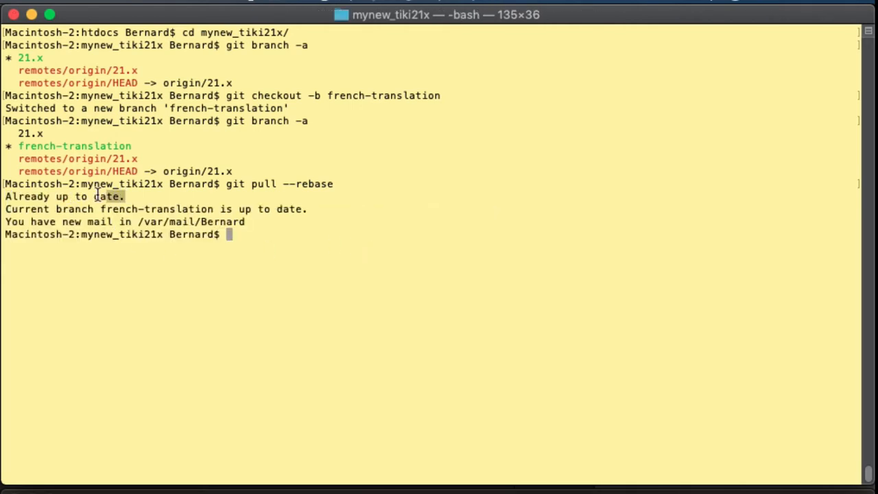
{"action": "mouse_move", "coordinate": [442, 272]}
{"action": "type", "text": "nano l"}
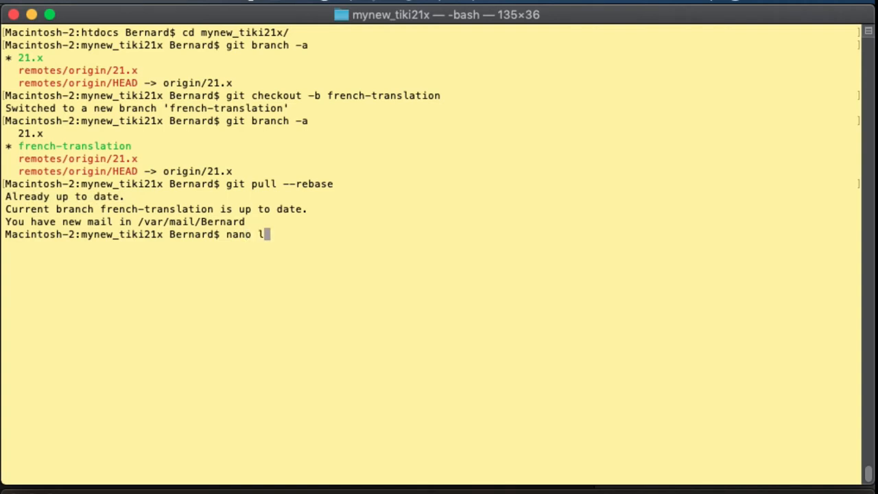
{"action": "type", "text": "ang/fr"}
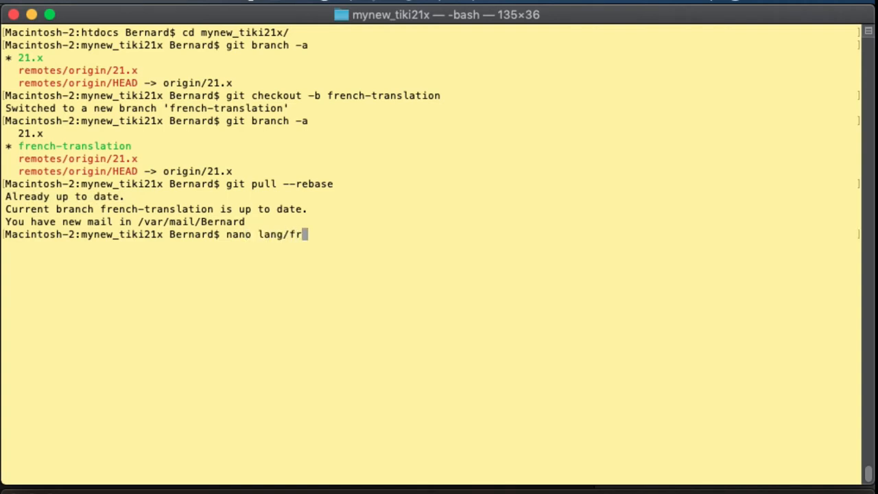
{"action": "type", "text": "/language."}
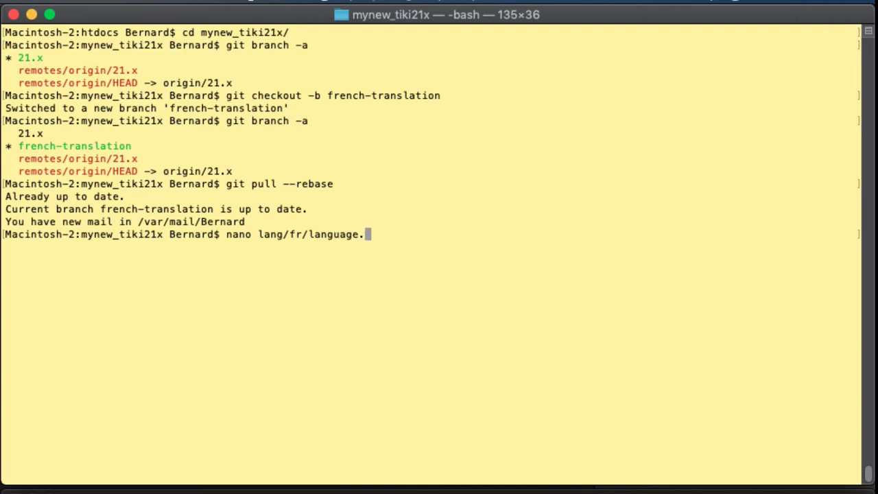
{"action": "type", "text": "php"}
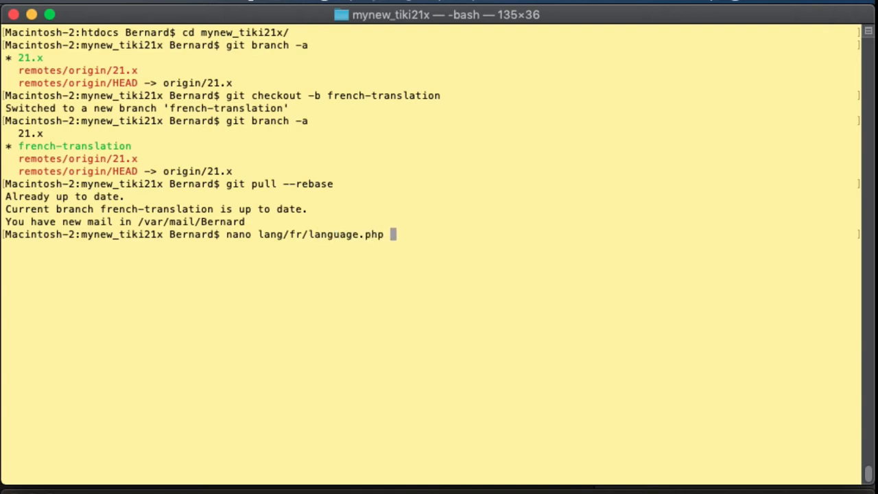
In nano, replace the 'Remove this server' value with 'Supprimer ce serveur' and save.
{"action": "key", "text": "Return"}
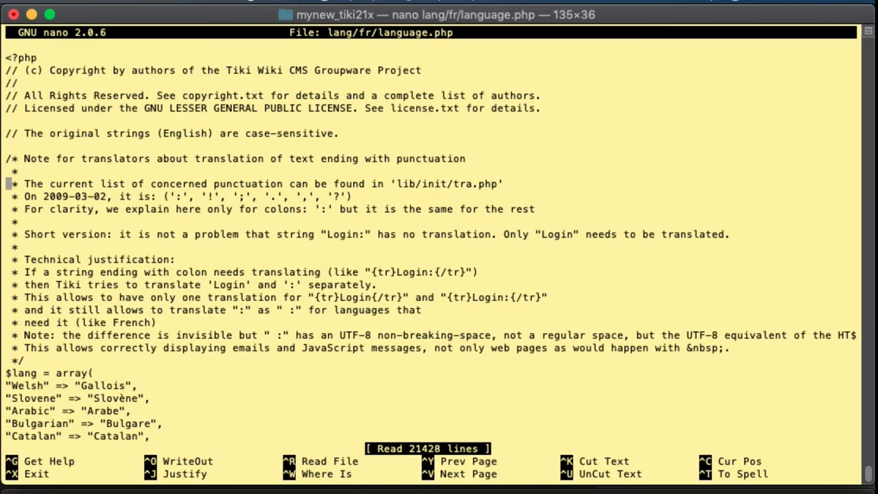
{"action": "scroll", "scroll_direction": "down", "scroll_amount": 3}
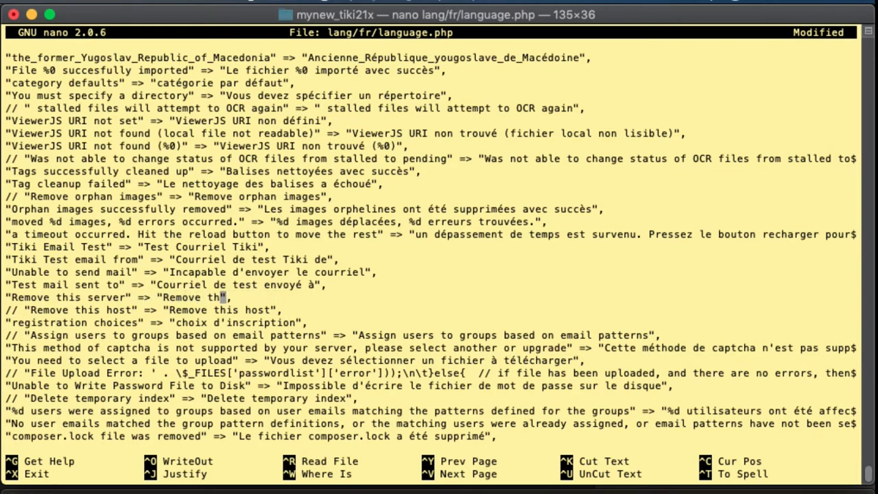
{"action": "key", "text": "BackSpace"}
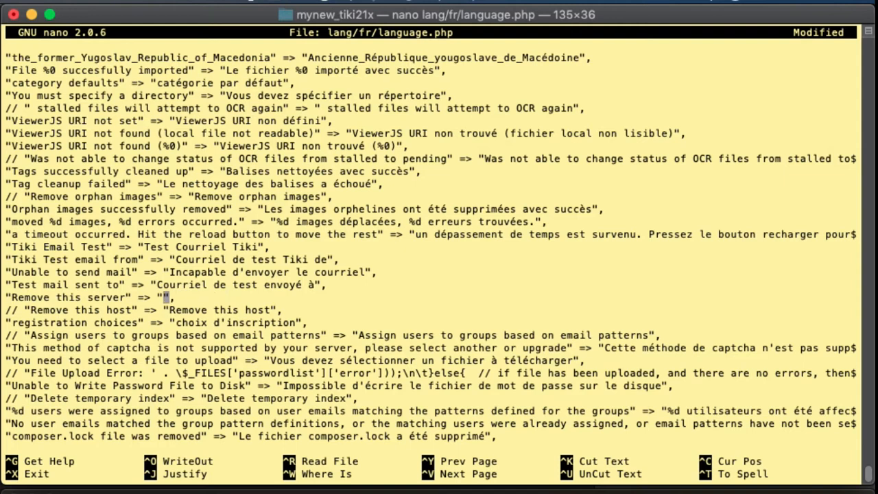
{"action": "type", "text": "Supprimer ce serve"}
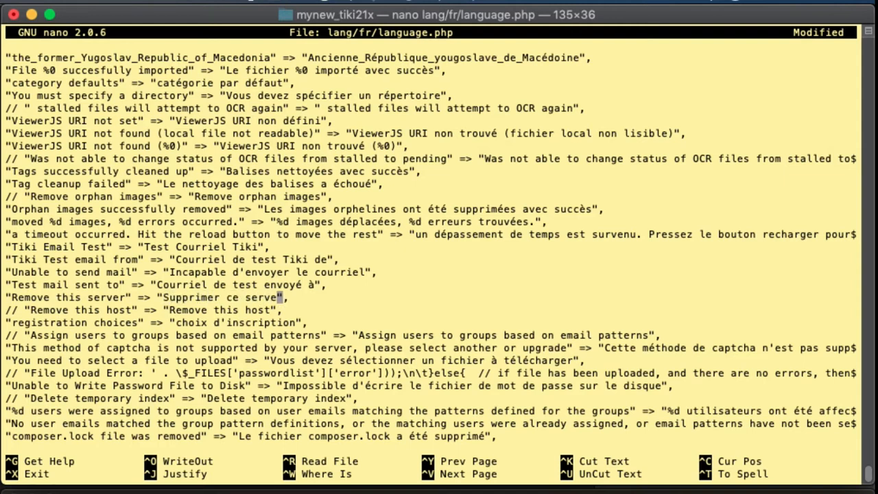
{"action": "type", "text": "ur"}
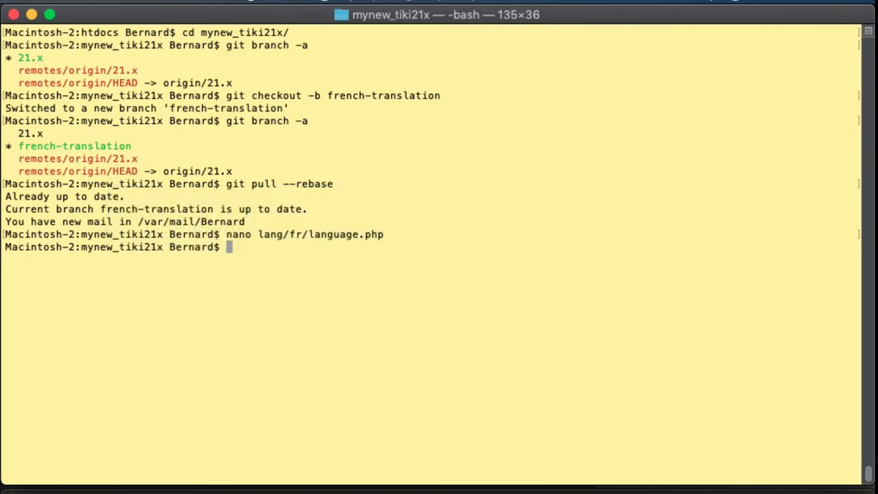
Stage lang/fr/language.php and commit it as '[TRA] Multilingual: French translation'.
{"action": "type", "text": "git a"}
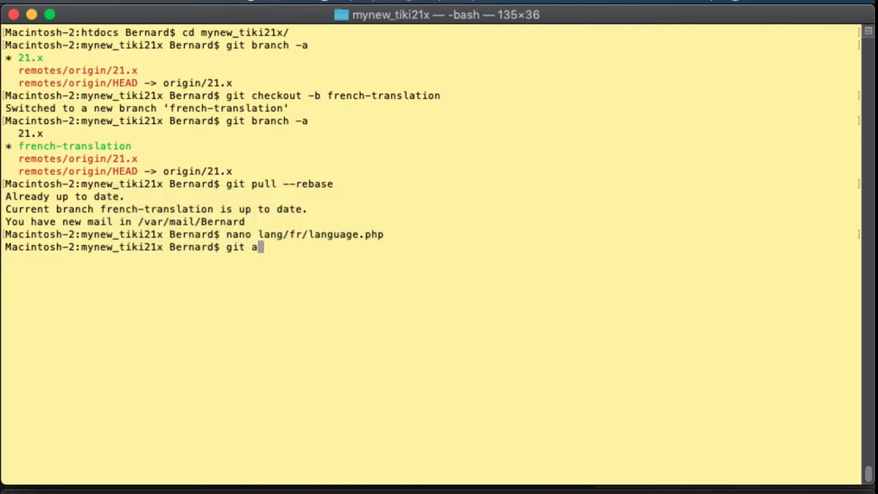
{"action": "type", "text": "dd lang/fr/language.php"}
{"action": "type", "text": "git commit -m"}
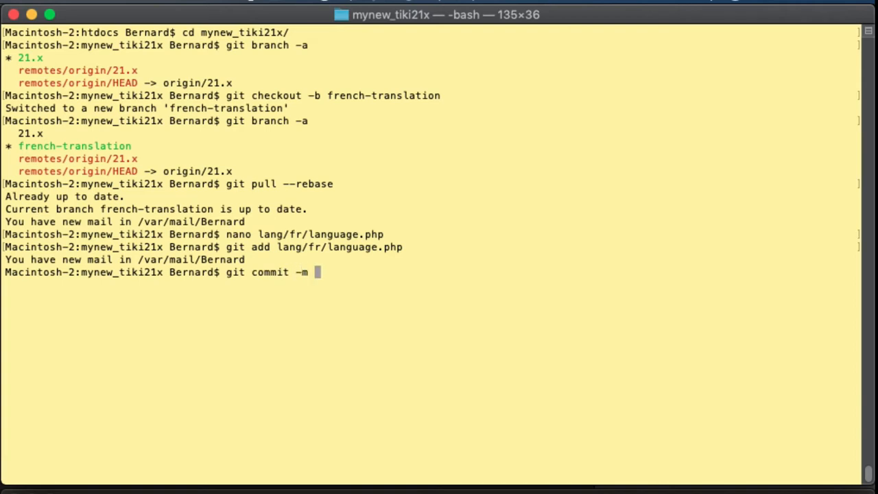
{"action": "type", "text": "\""}
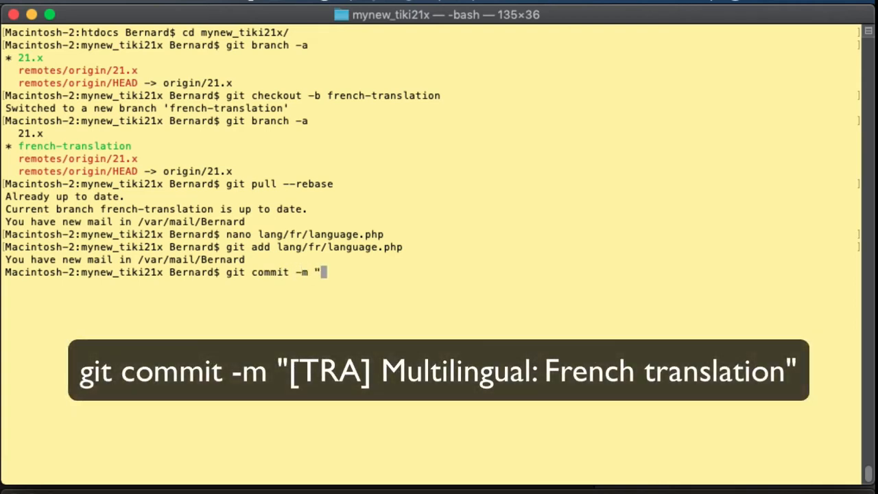
{"action": "type", "text": "[TRA"}
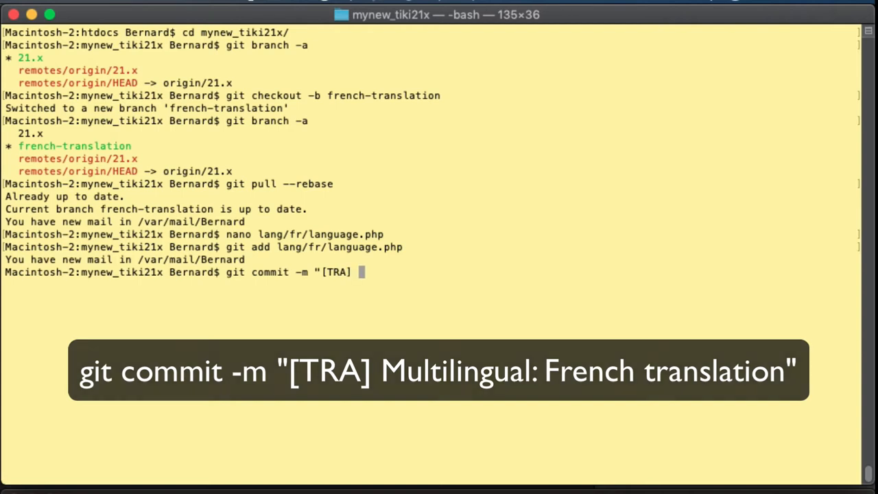
{"action": "type", "text": "Multilingual: French"}
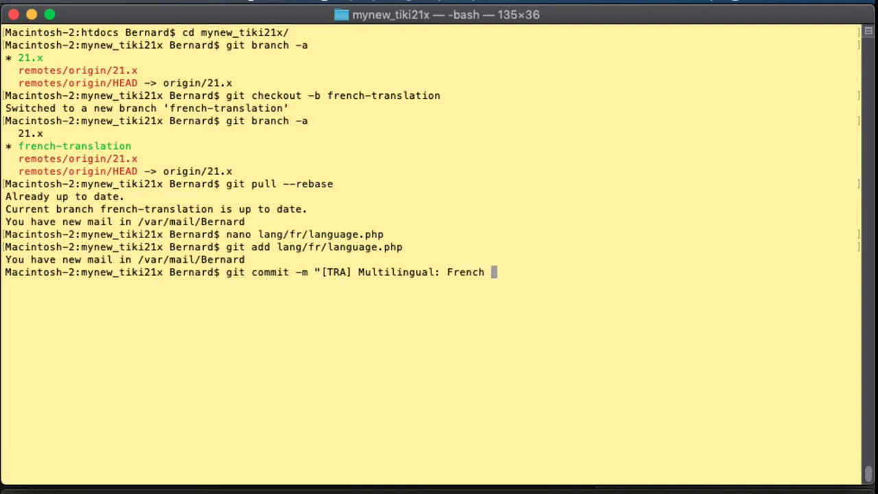
{"action": "type", "text": "translatio"}
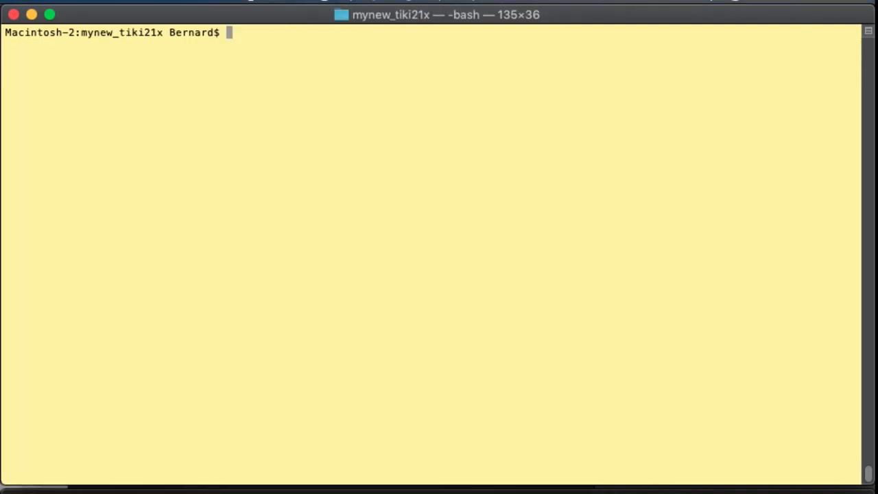
{"action": "mouse_move", "coordinate": [246, 314]}
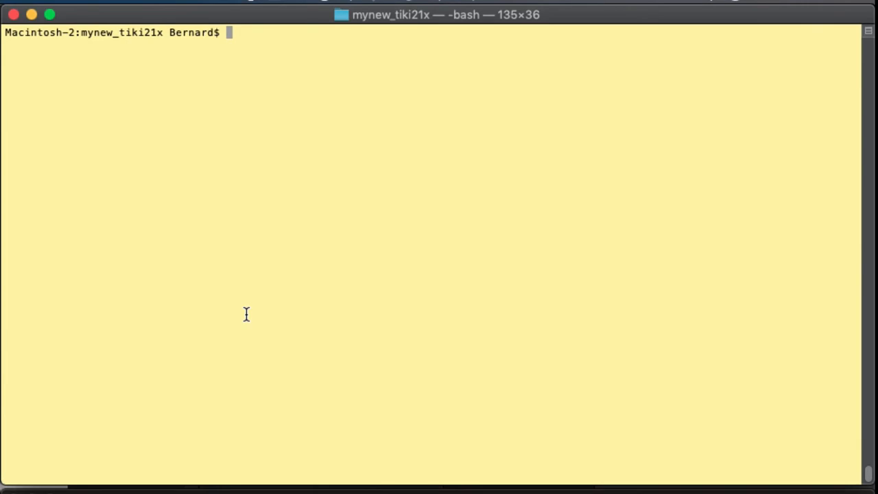
Run git log --branches --not --remotes to reveal the unpushed [TRA] French translation commit.
{"action": "type", "text": "git log --branches --not --remotes"}
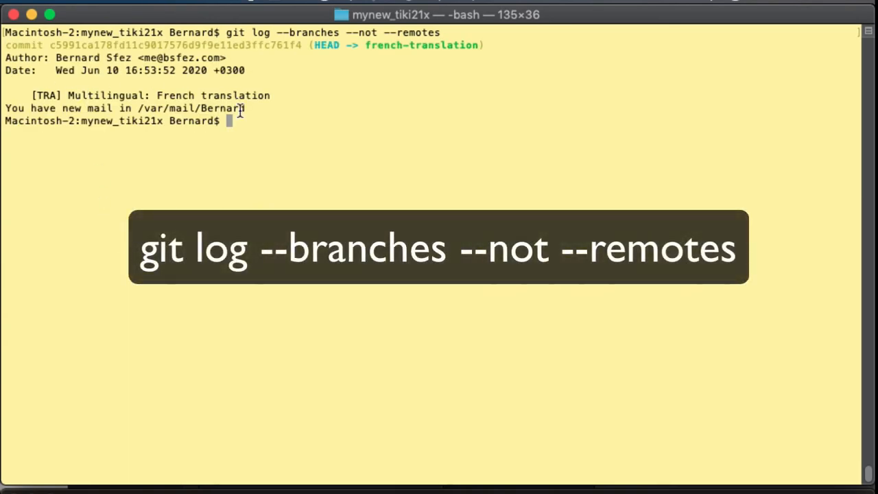
{"action": "mouse_move", "coordinate": [246, 307]}
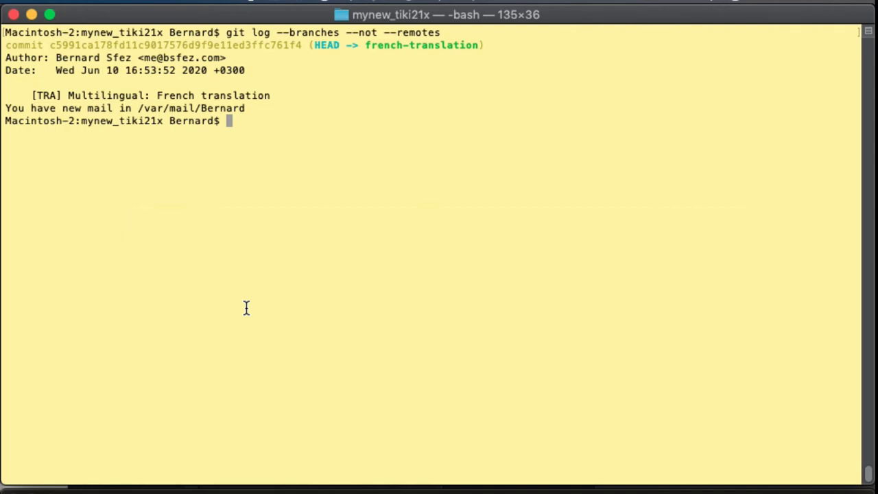
{"action": "mouse_move", "coordinate": [409, 333]}
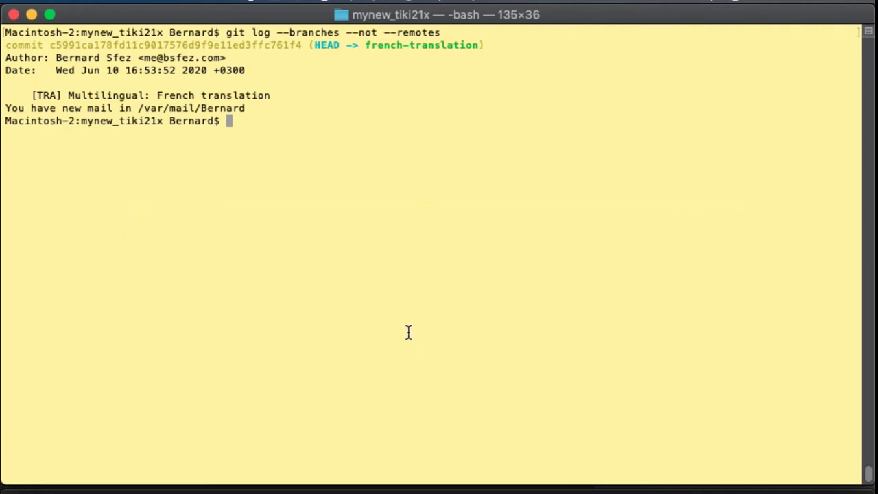
Push french-translation to origin with git push origin french-translation.
{"action": "type", "text": "git push origin french-translation"}
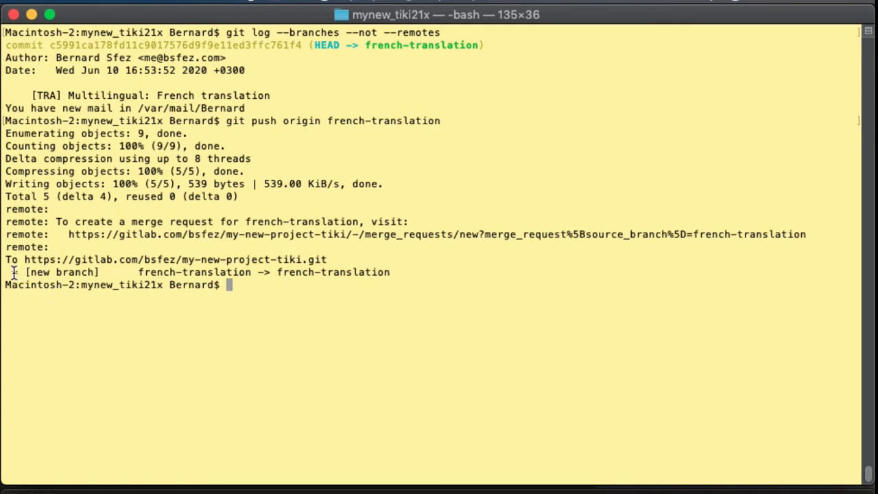
{"action": "mouse_move", "coordinate": [351, 399]}
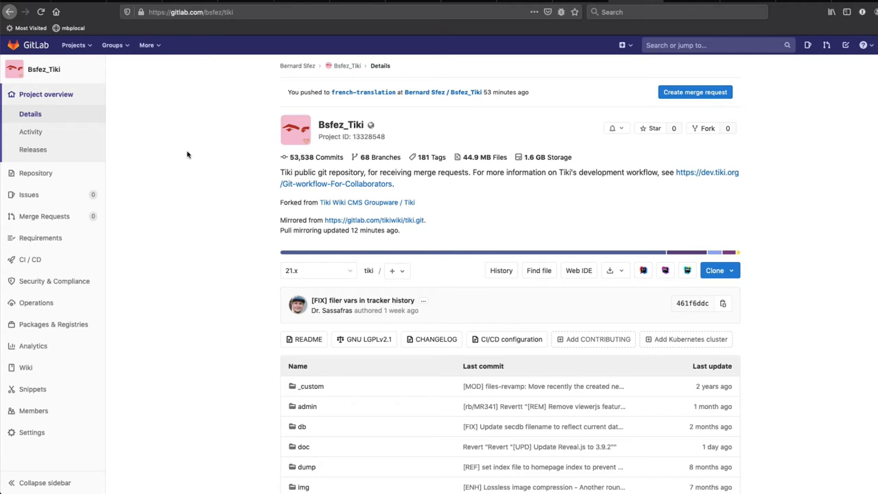
Open Repository > Branches to see french-translation with its French translation commit.
{"action": "left_click", "coordinate": [35, 173]}
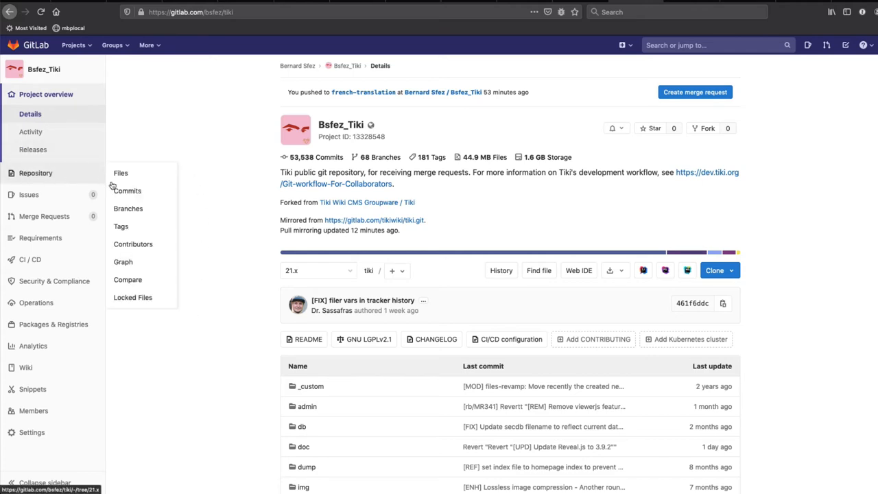
{"action": "left_click", "coordinate": [128, 208]}
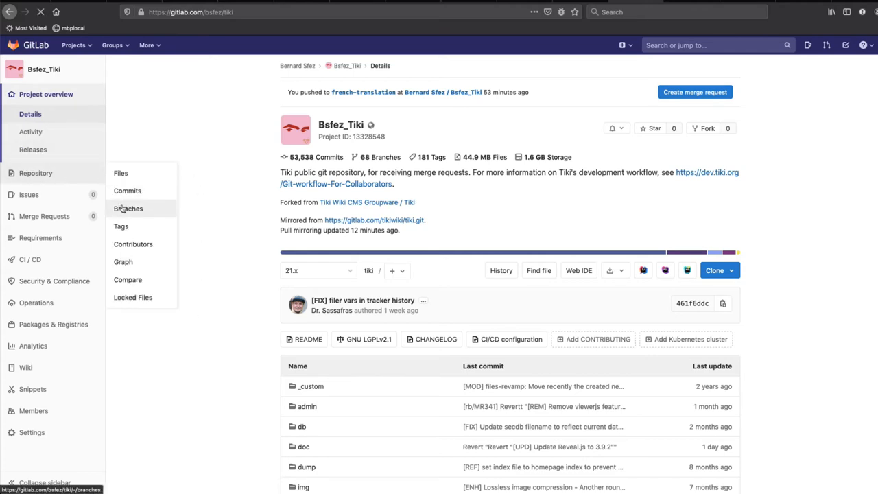
{"action": "left_click", "coordinate": [129, 208]}
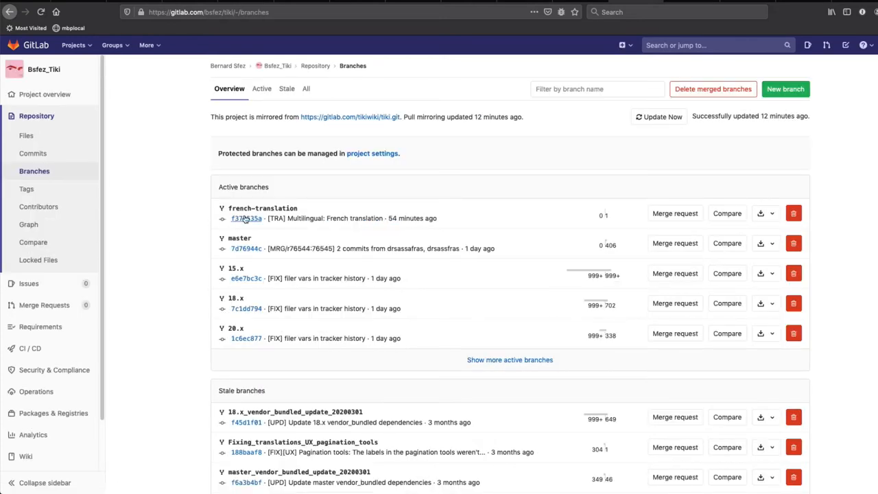
{"action": "mouse_move", "coordinate": [503, 229]}
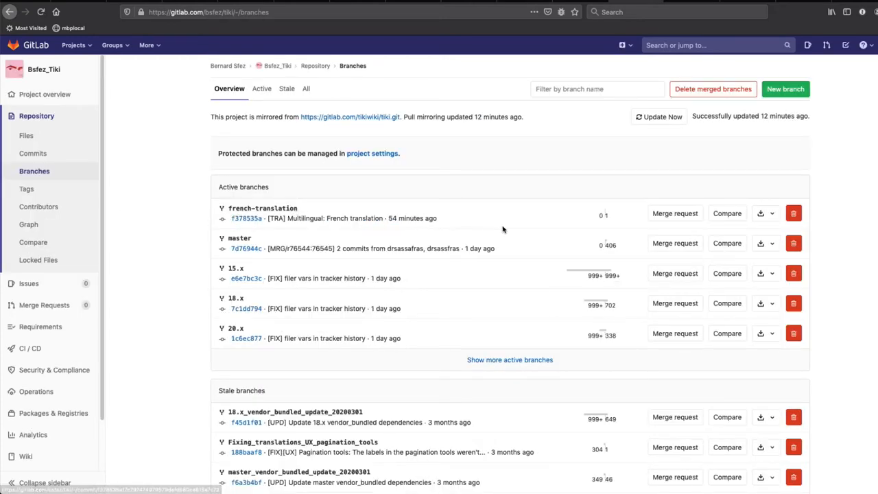
{"action": "mouse_move", "coordinate": [622, 221]}
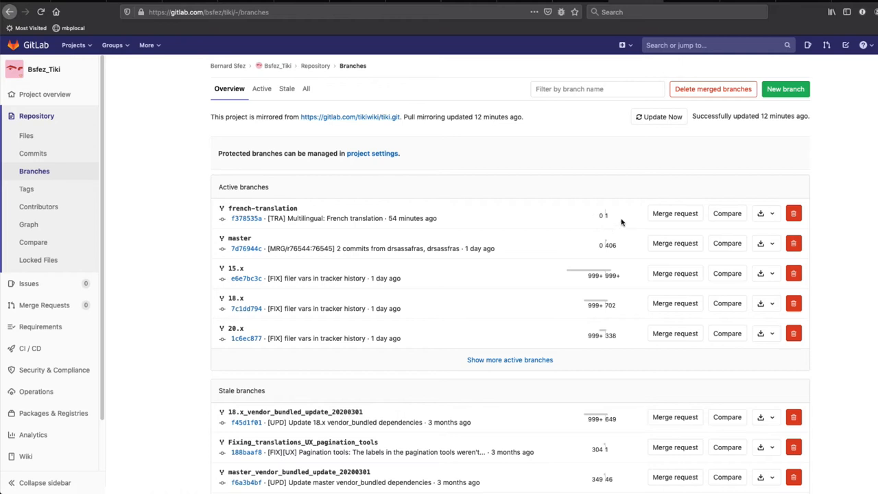
{"action": "mouse_move", "coordinate": [234, 230]}
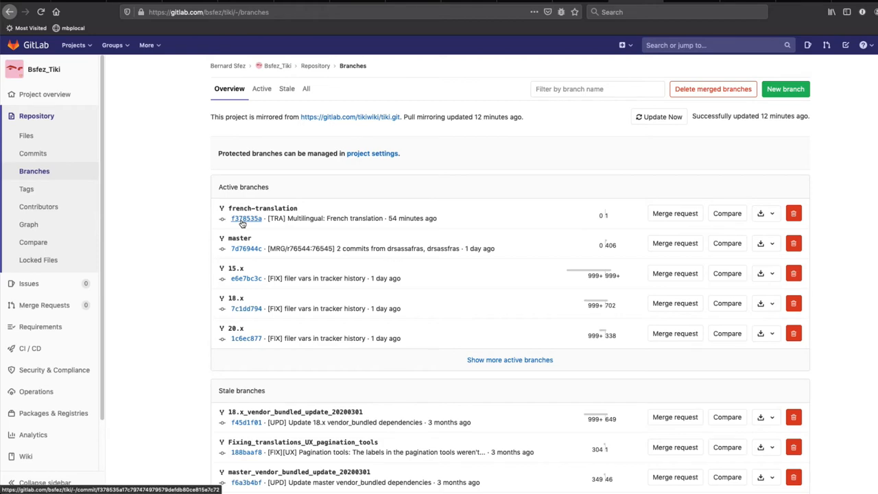
{"action": "left_click", "coordinate": [244, 218]}
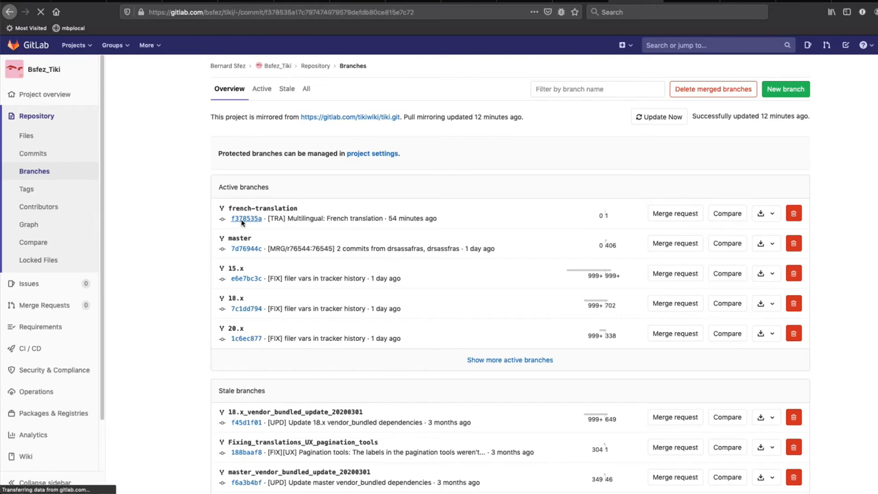
{"action": "left_click", "coordinate": [245, 218]}
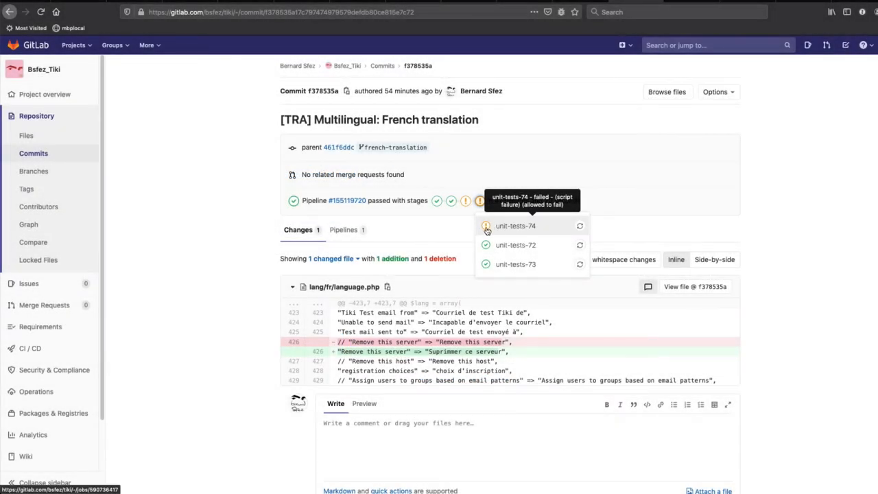
{"action": "mouse_move", "coordinate": [530, 215]}
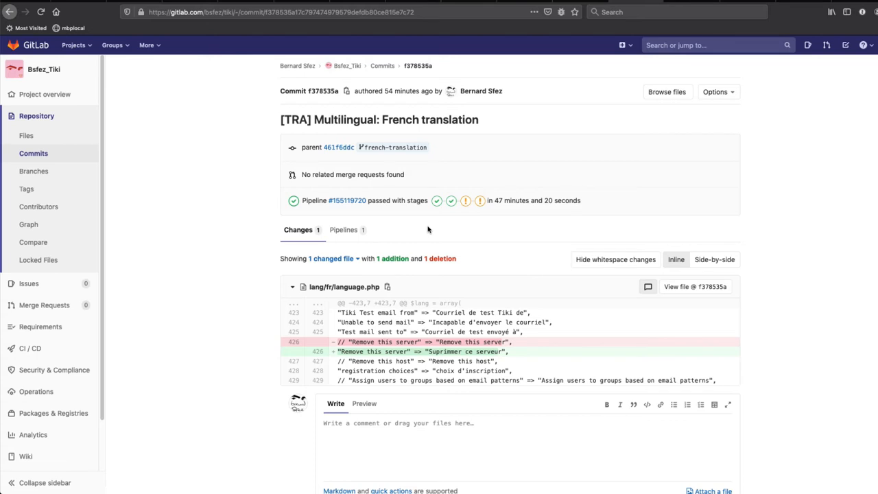
{"action": "scroll", "scroll_direction": "down", "scroll_amount": 3}
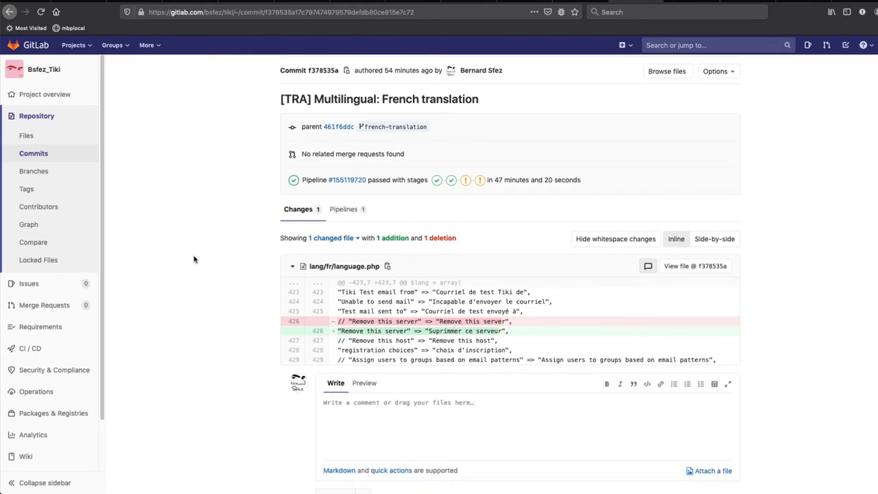
{"action": "mouse_move", "coordinate": [231, 242]}
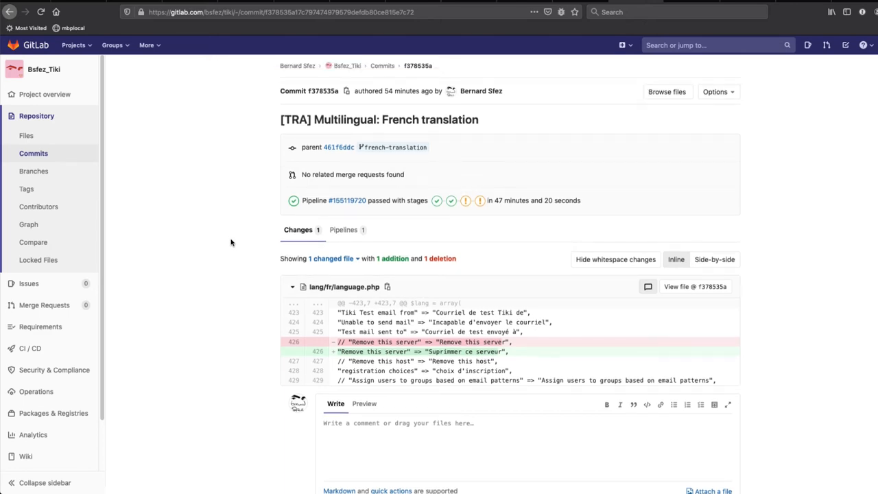
{"action": "mouse_move", "coordinate": [103, 183]}
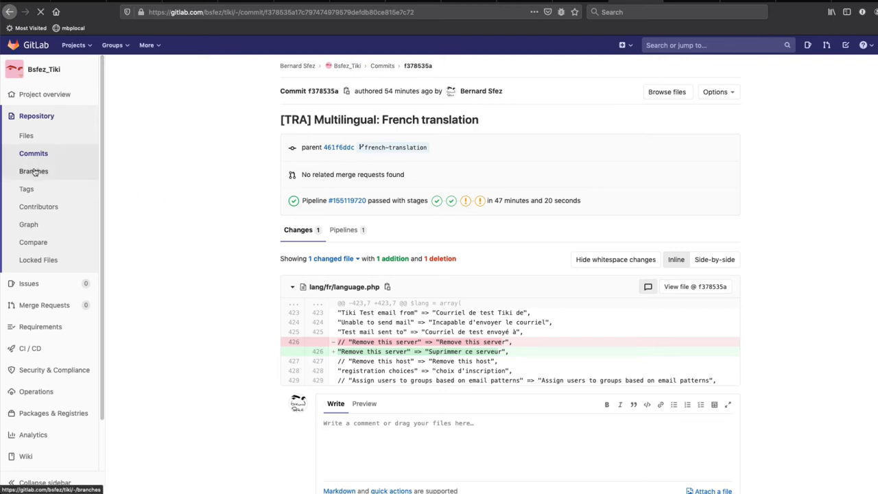
Start a french-translation merge request with description '[TRA] Multilingual: French translation'.
{"action": "left_click", "coordinate": [34, 171]}
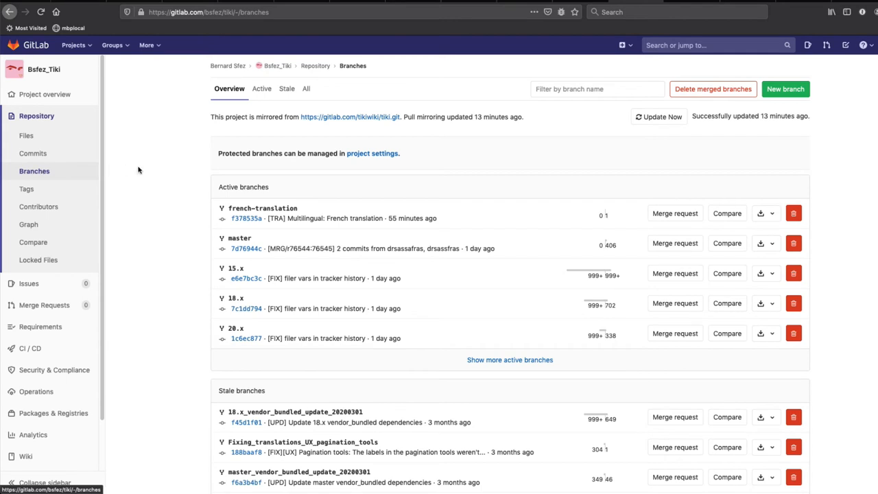
{"action": "mouse_move", "coordinate": [675, 213]}
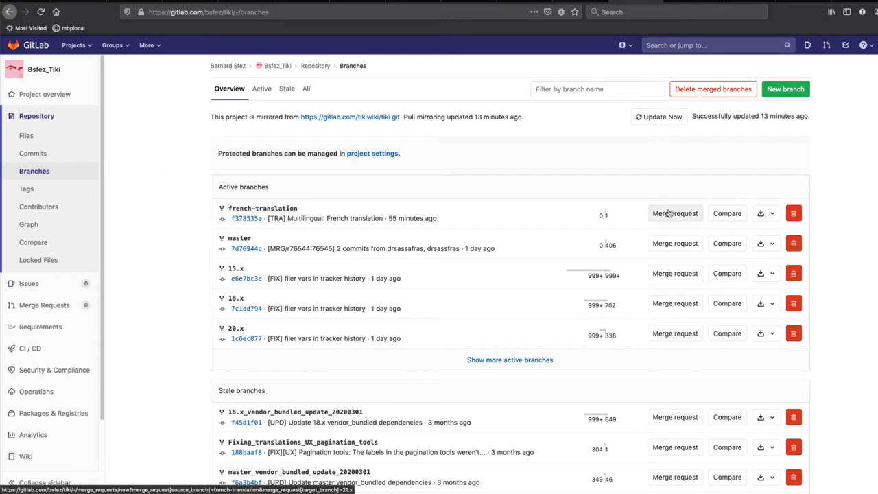
{"action": "left_click", "coordinate": [674, 214]}
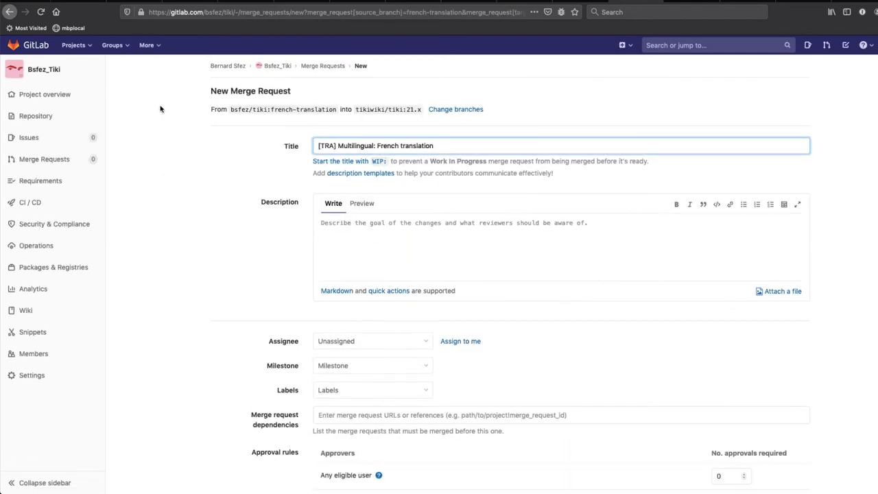
{"action": "mouse_move", "coordinate": [377, 118]}
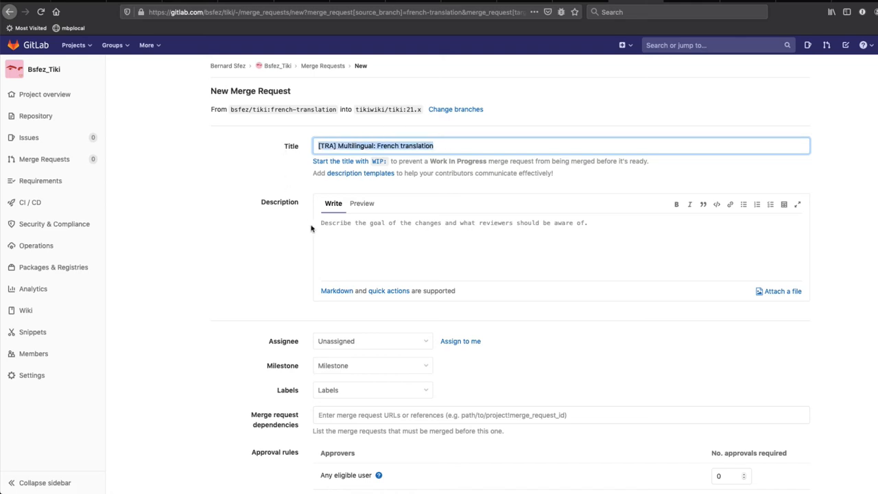
{"action": "type", "text": "[TRA] Multilingual: French translation"}
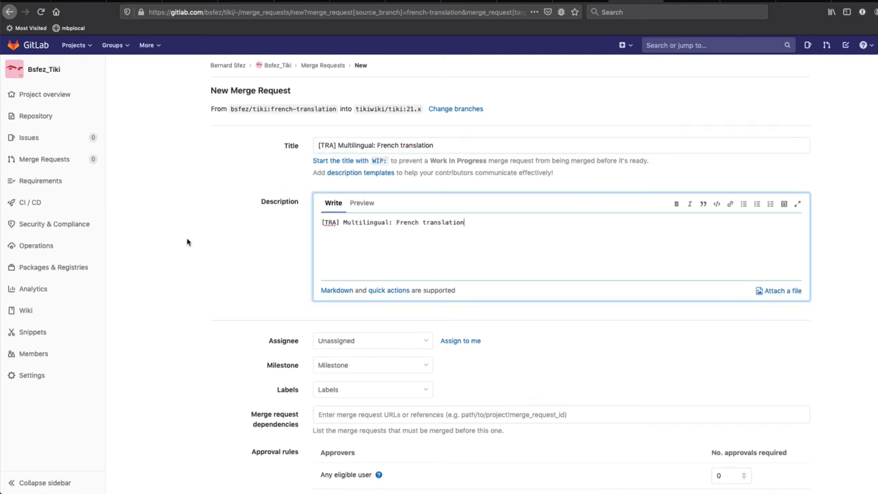
{"action": "scroll", "scroll_direction": "down", "scroll_amount": 3}
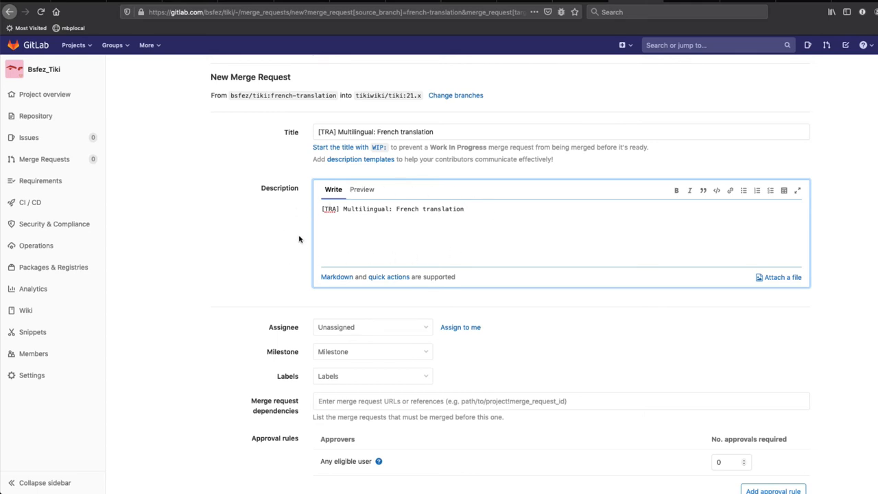
{"action": "mouse_move", "coordinate": [503, 283]}
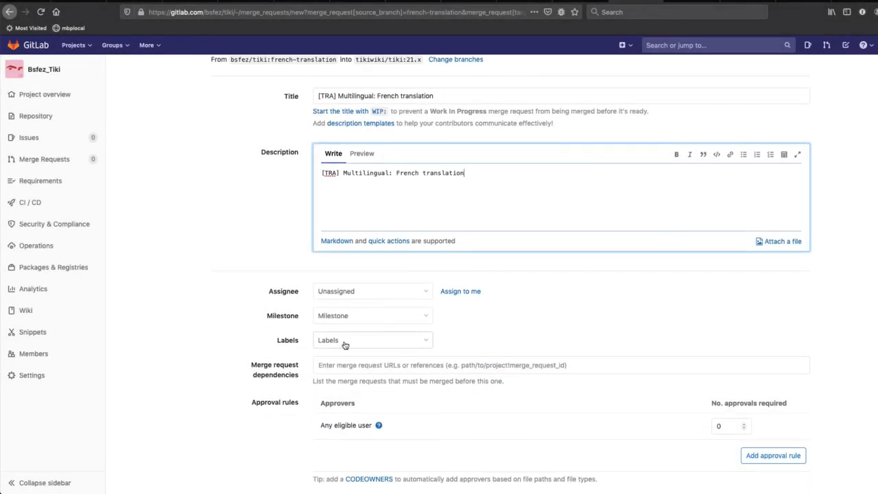
Apply the TRA label to the merge request.
{"action": "left_click", "coordinate": [372, 340]}
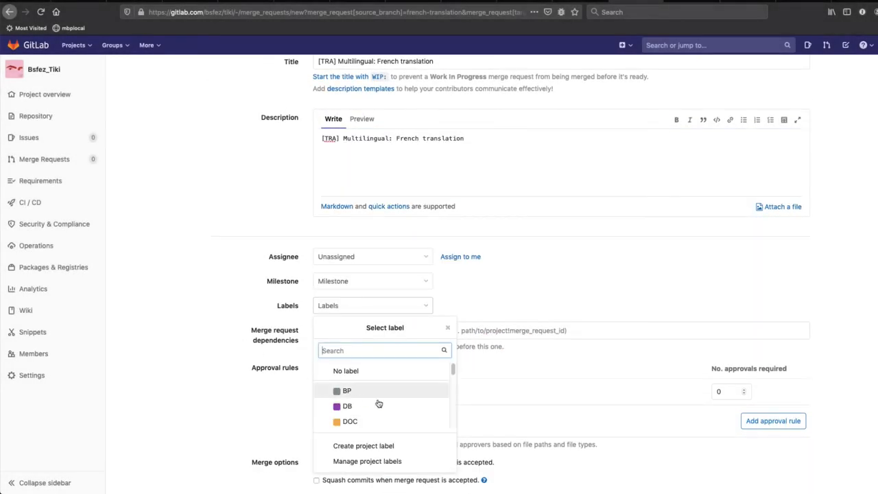
{"action": "scroll", "scroll_direction": "down", "scroll_amount": 3}
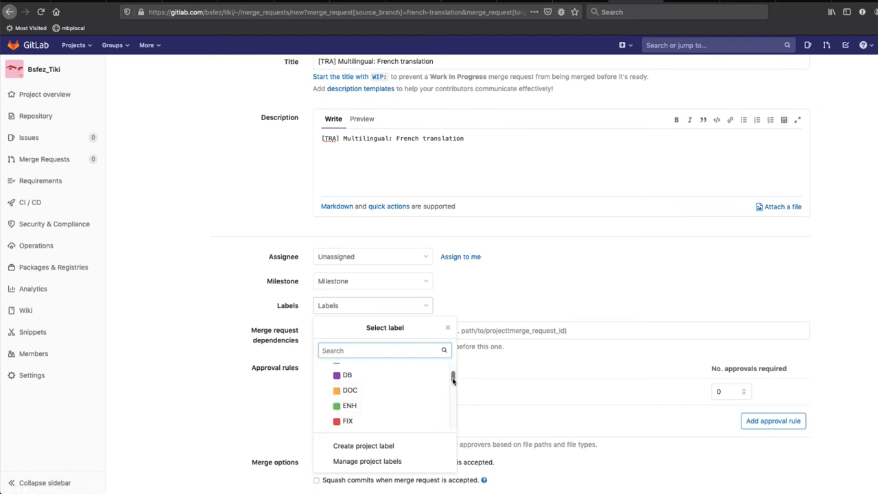
{"action": "scroll", "scroll_direction": "down", "scroll_amount": 3}
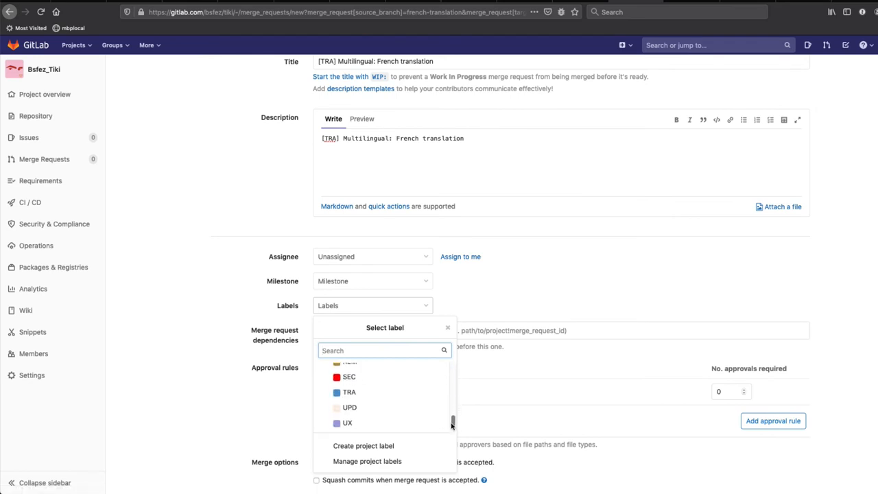
{"action": "left_click", "coordinate": [348, 390]}
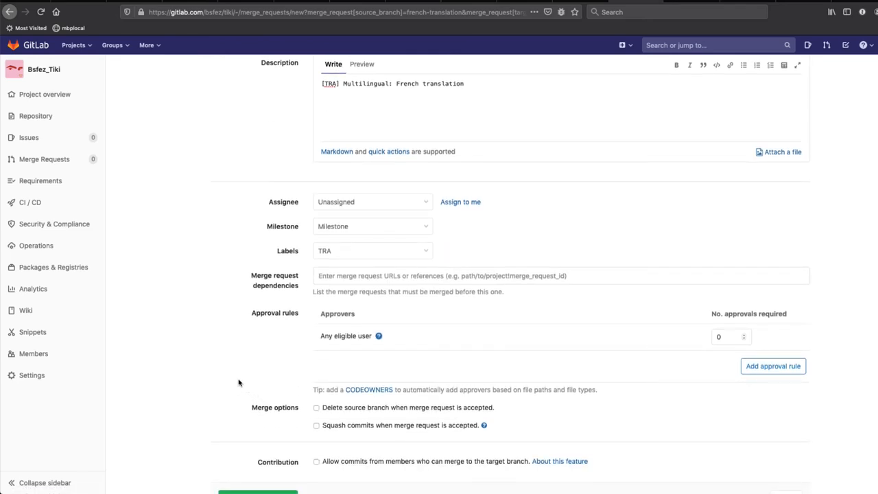
Enable deleting the source branch on merge and submit the merge request.
{"action": "scroll", "scroll_direction": "down", "scroll_amount": 3}
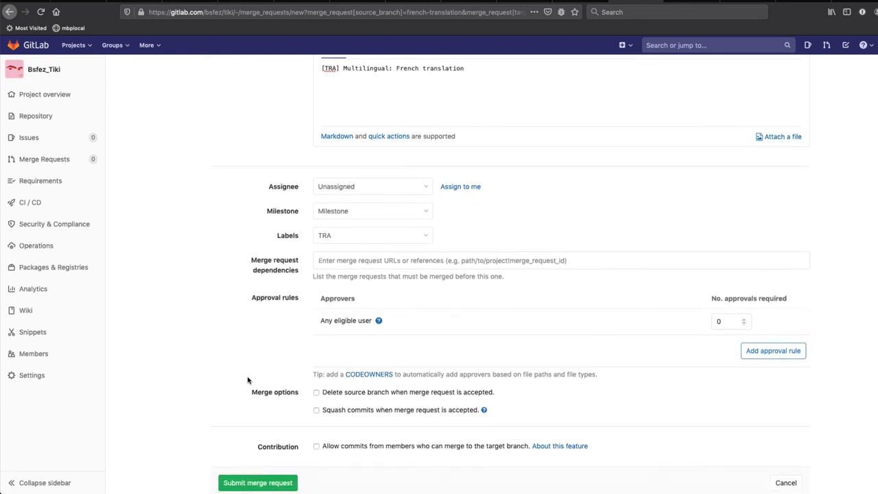
{"action": "scroll", "scroll_direction": "down", "scroll_amount": 3}
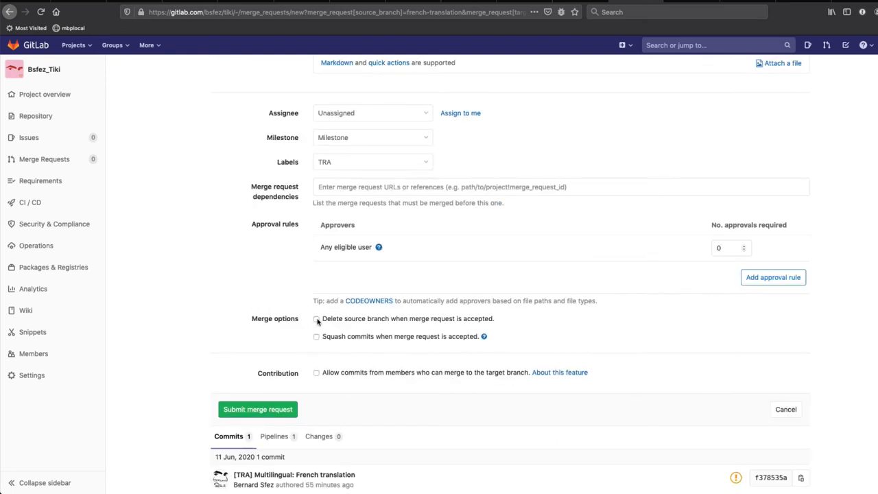
{"action": "left_click", "coordinate": [316, 319]}
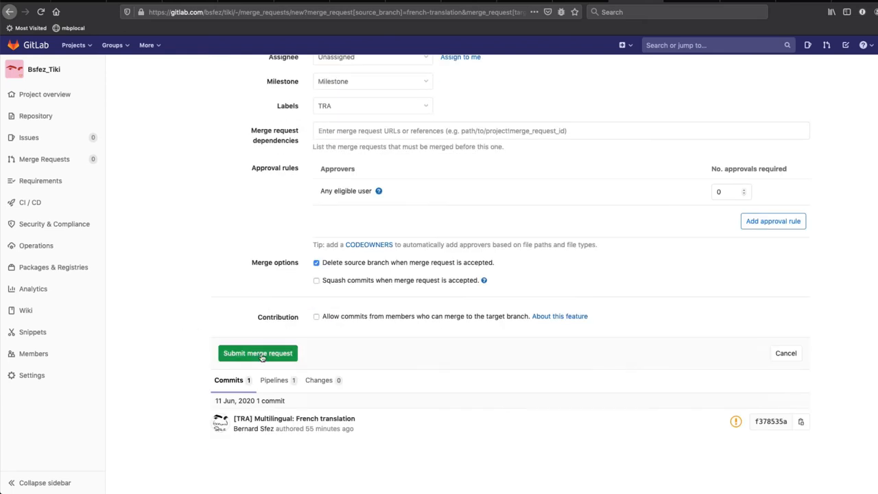
{"action": "left_click", "coordinate": [257, 354]}
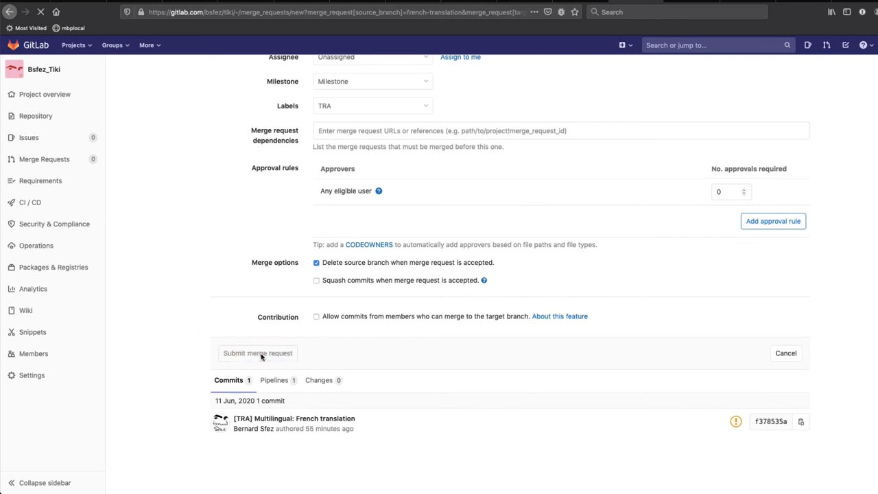
{"action": "left_click", "coordinate": [257, 353]}
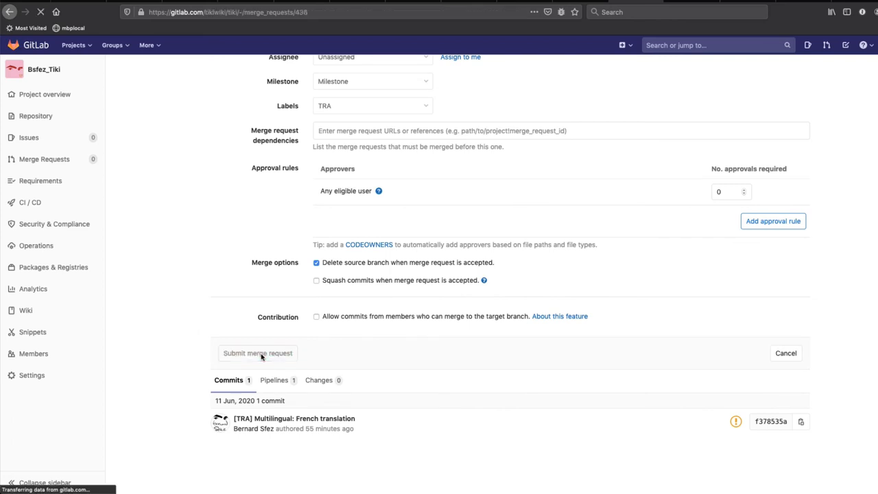
Load merge request !436 and scroll down to its Merge button.
{"action": "left_click", "coordinate": [257, 353]}
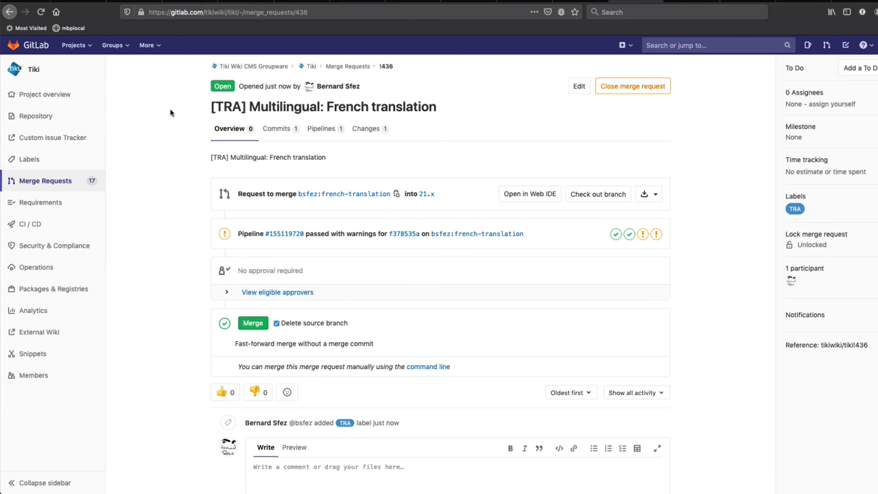
{"action": "mouse_move", "coordinate": [134, 300]}
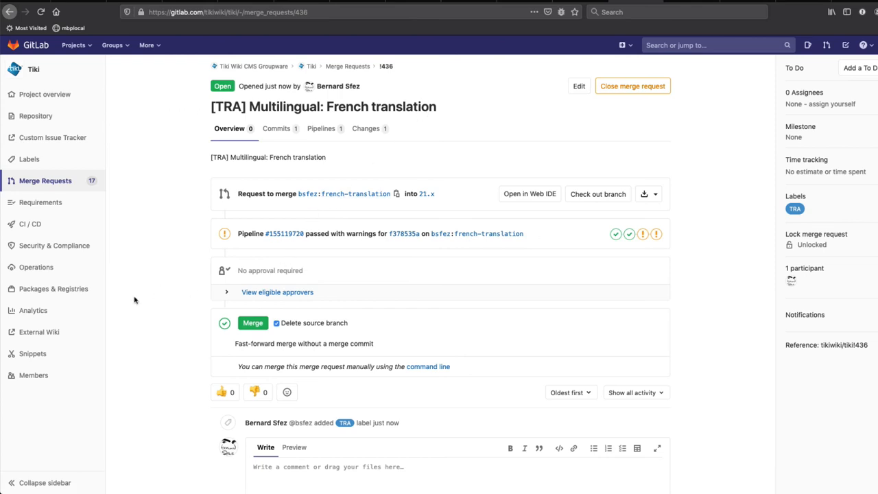
{"action": "scroll", "scroll_direction": "down", "scroll_amount": 3}
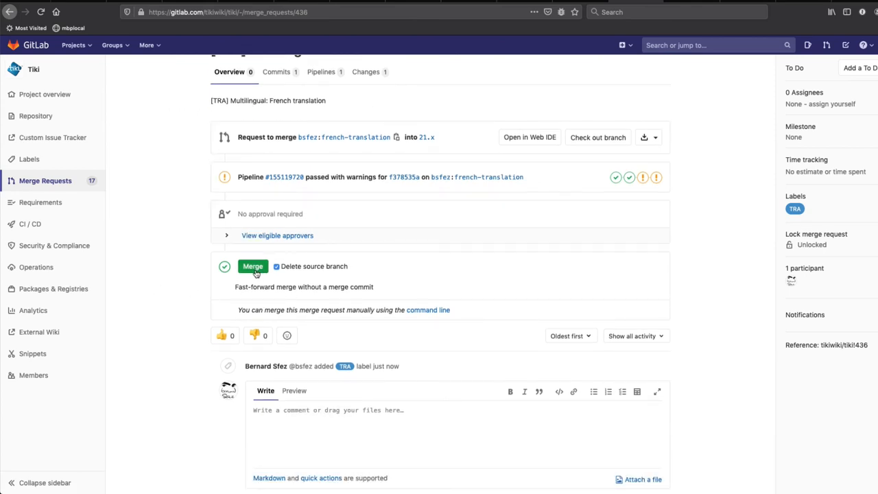
{"action": "scroll", "scroll_direction": "down", "scroll_amount": 3}
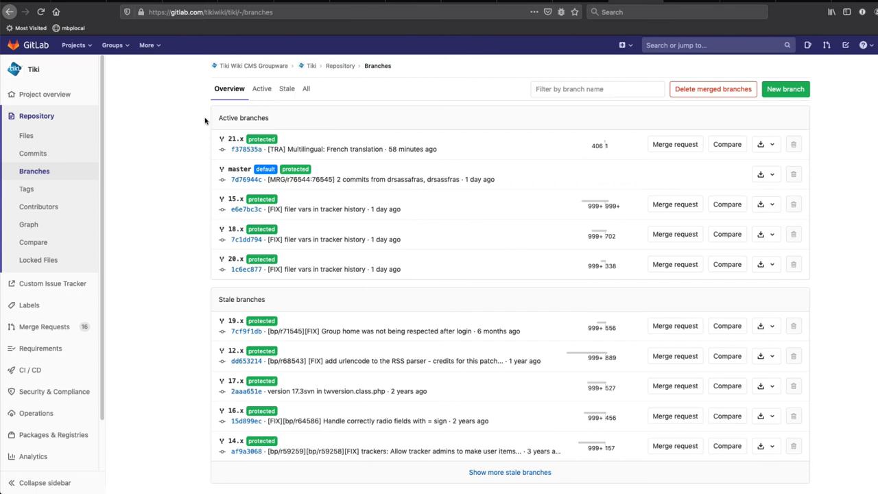
{"action": "mouse_move", "coordinate": [470, 154]}
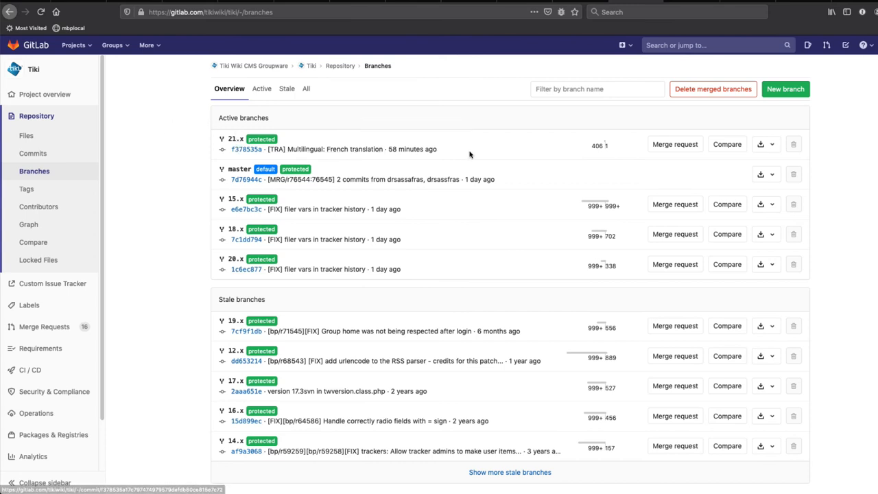
{"action": "mouse_move", "coordinate": [221, 149]}
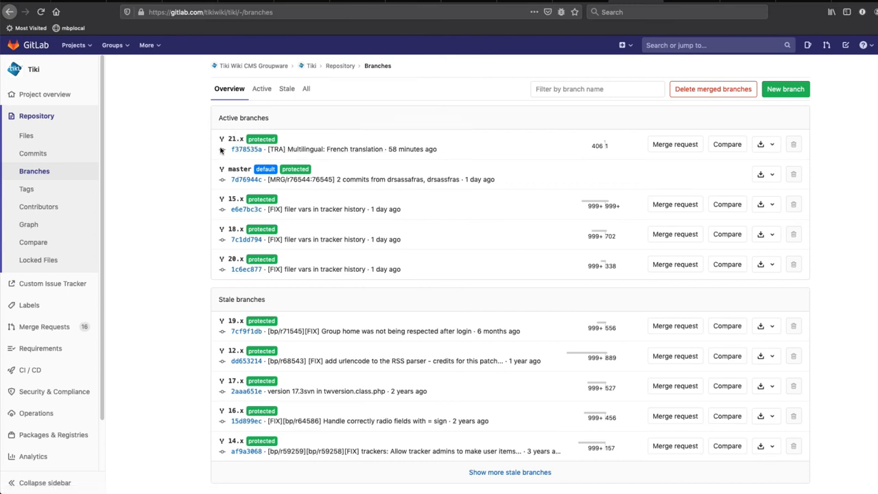
{"action": "mouse_move", "coordinate": [252, 153]}
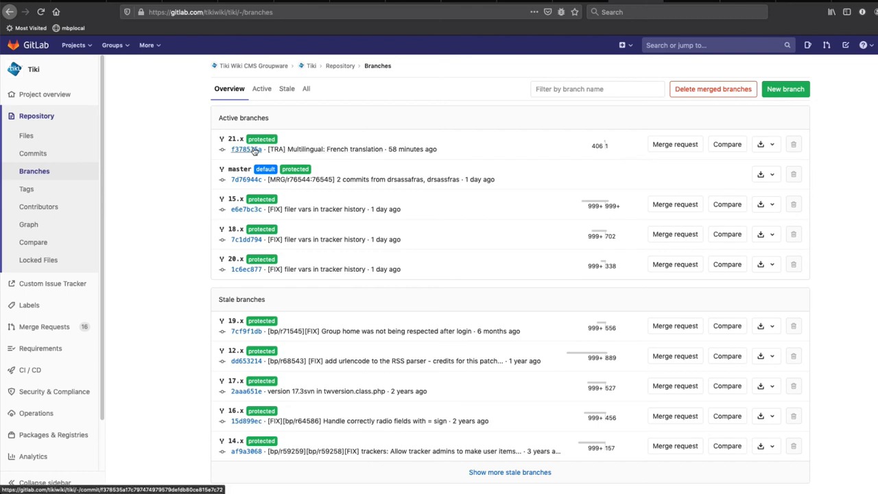
{"action": "mouse_move", "coordinate": [42, 327]}
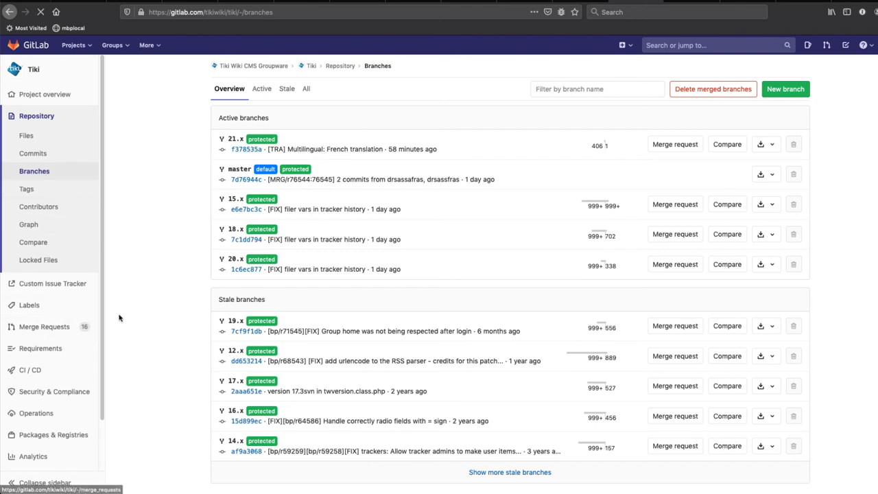
Go to the Tiki Merge Requests list showing 16 open and 133 merged.
{"action": "left_click", "coordinate": [43, 326]}
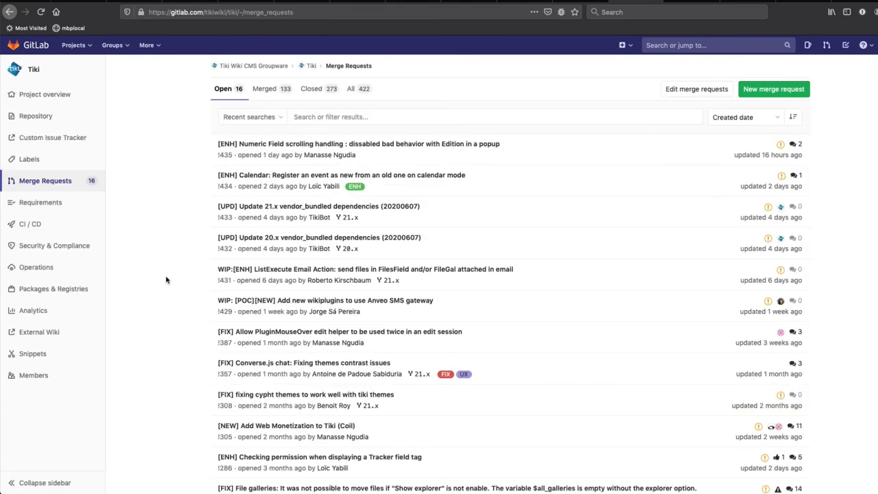
{"action": "mouse_move", "coordinate": [166, 296]}
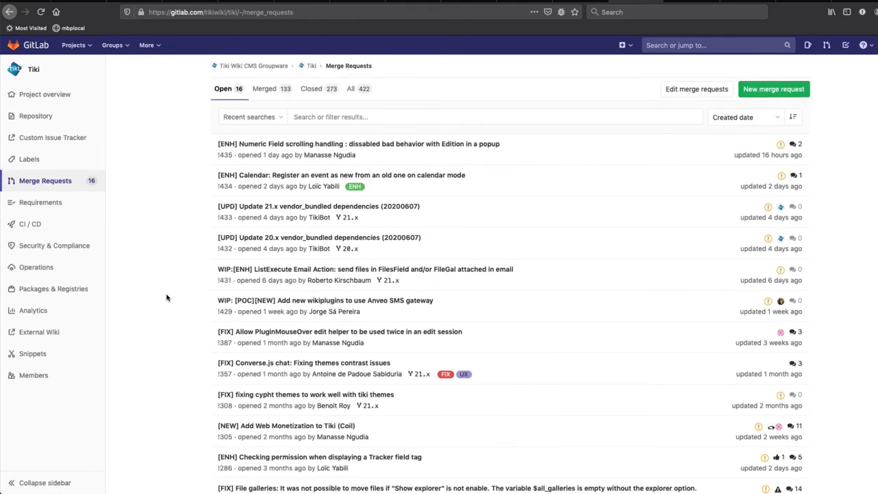